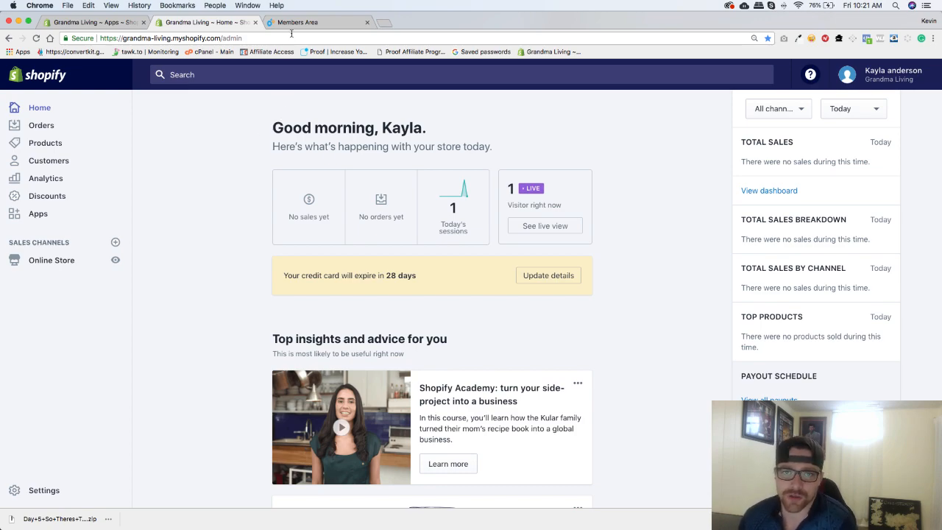
- Download the ShineOn files for the Day 5 'So There Is This Boy' design from Daily Designs Volume One
click(316, 22)
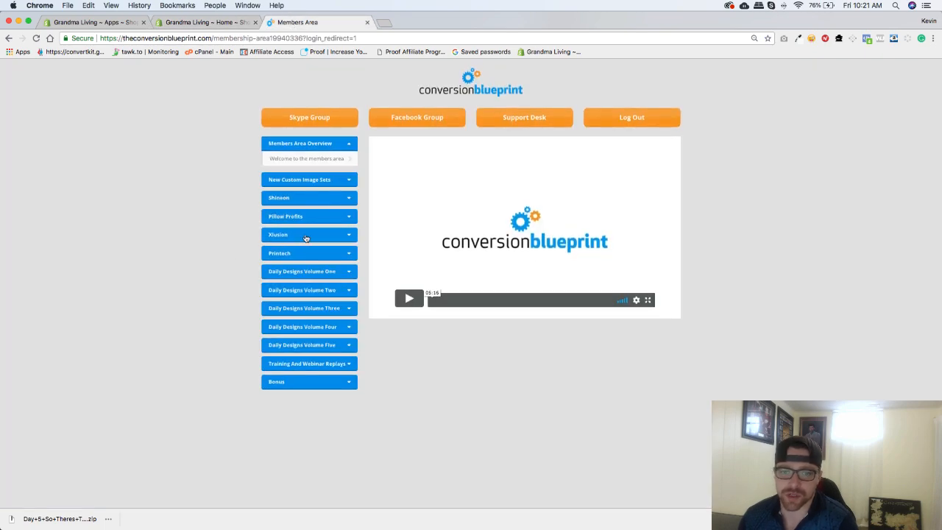
mouse_move(307, 278)
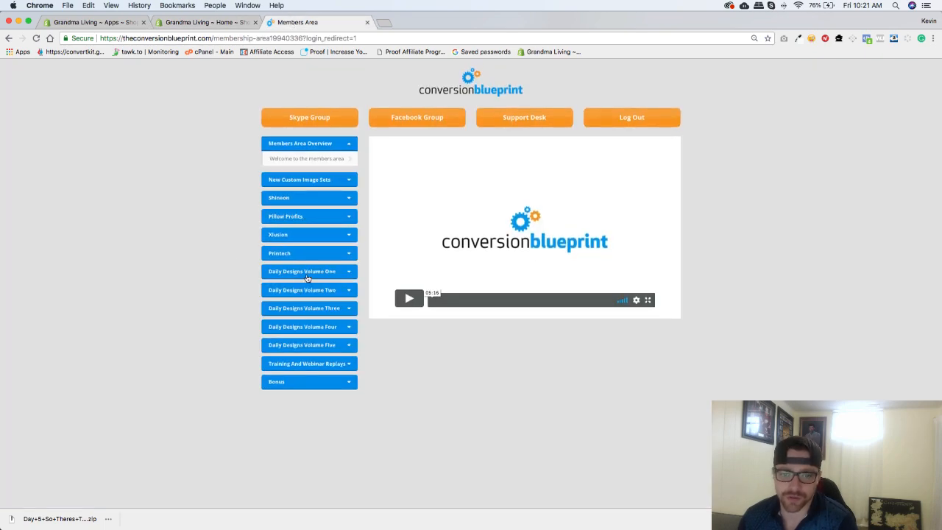
click(309, 271)
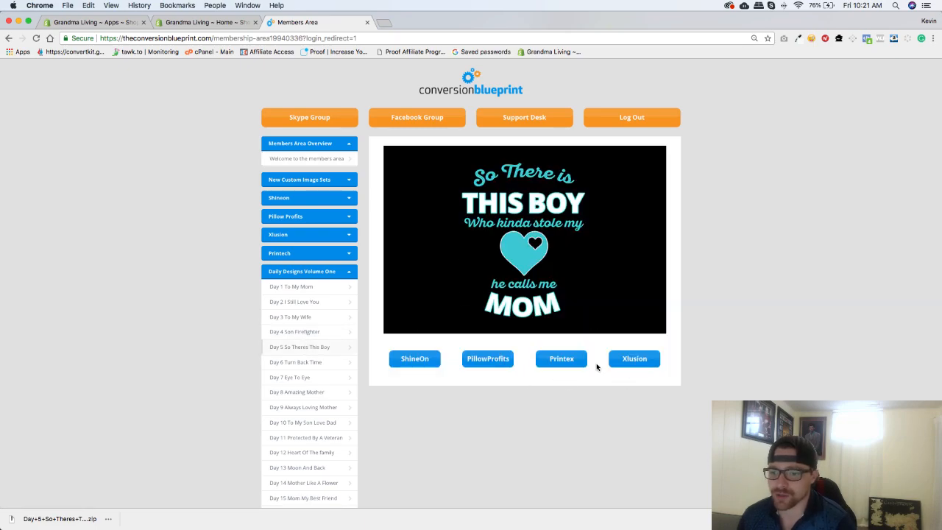
click(415, 359)
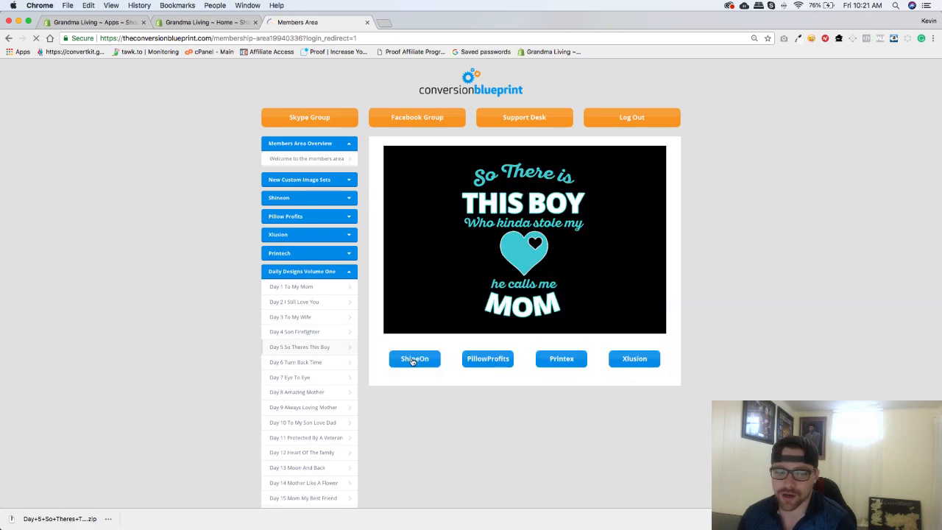
click(414, 360)
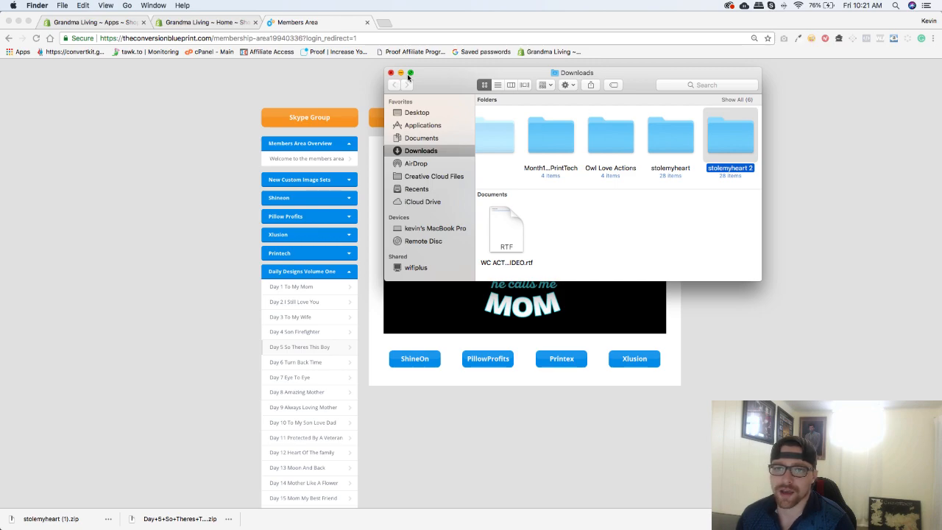
click(208, 22)
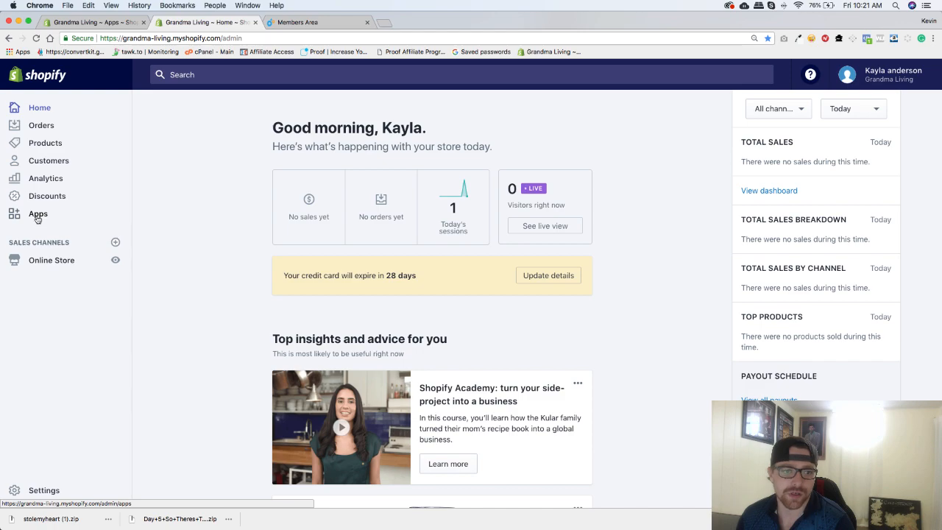
- Launch ShineOn Jewelry Fulfillment from the Grandma Living store's installed apps
click(38, 214)
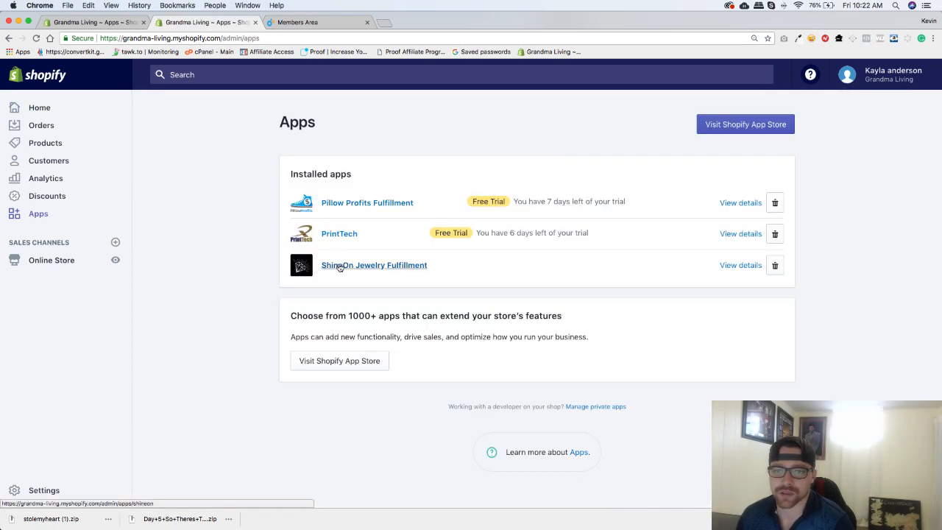
click(374, 265)
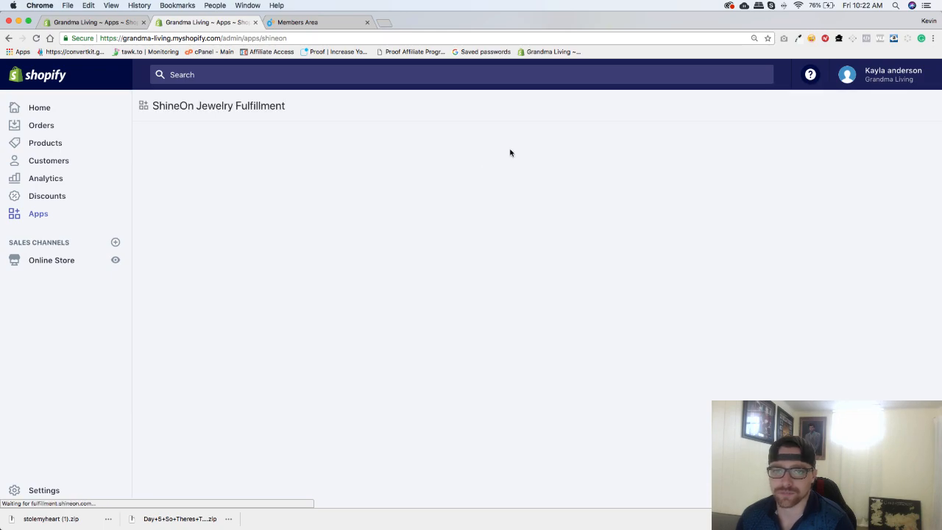
mouse_move(442, 203)
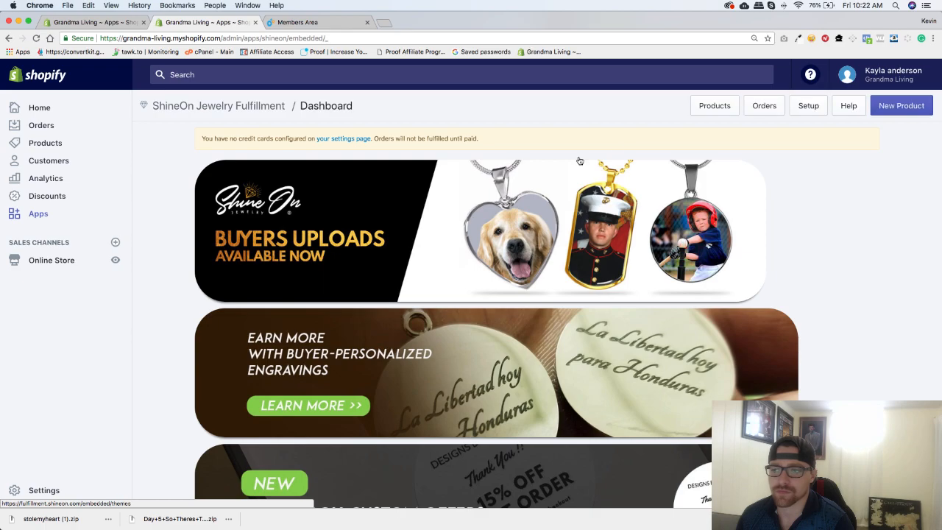
mouse_move(836, 119)
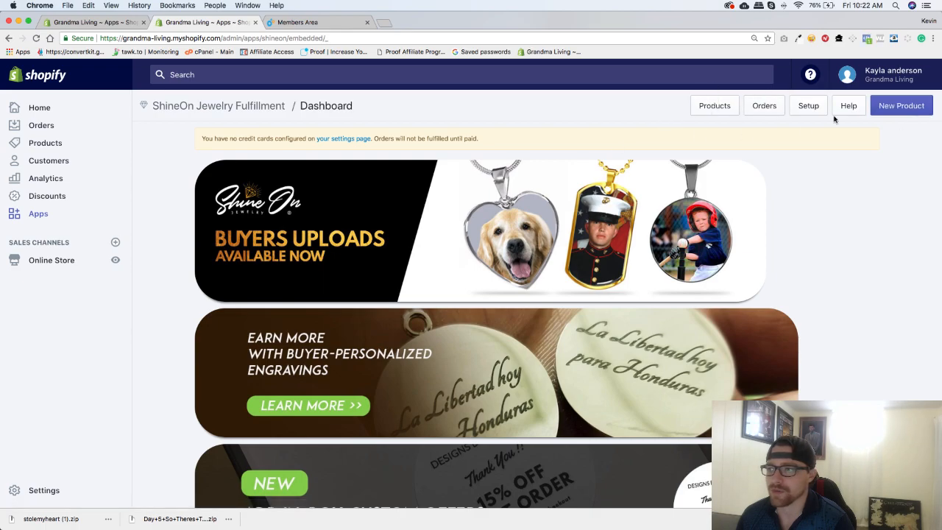
mouse_move(856, 112)
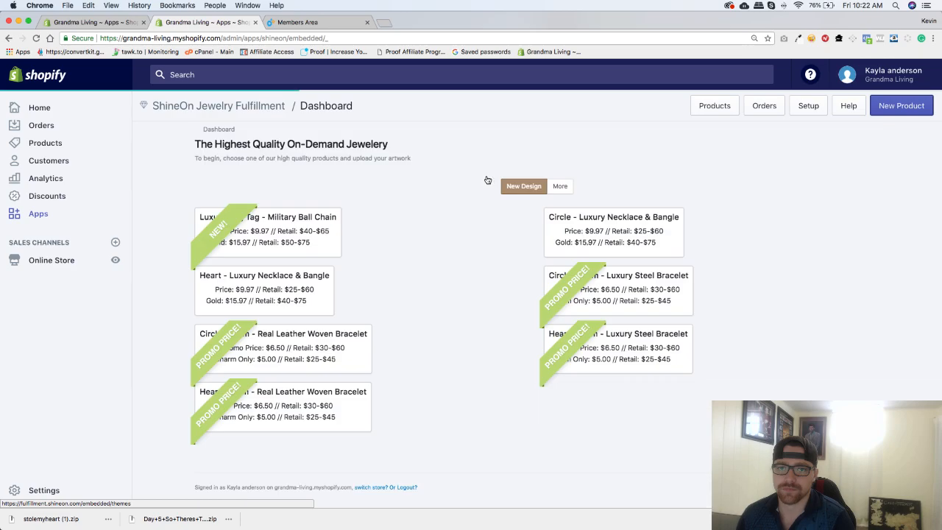
- Choose the Circle - Luxury Necklace & Bangle product from the ShineOn catalog
click(268, 233)
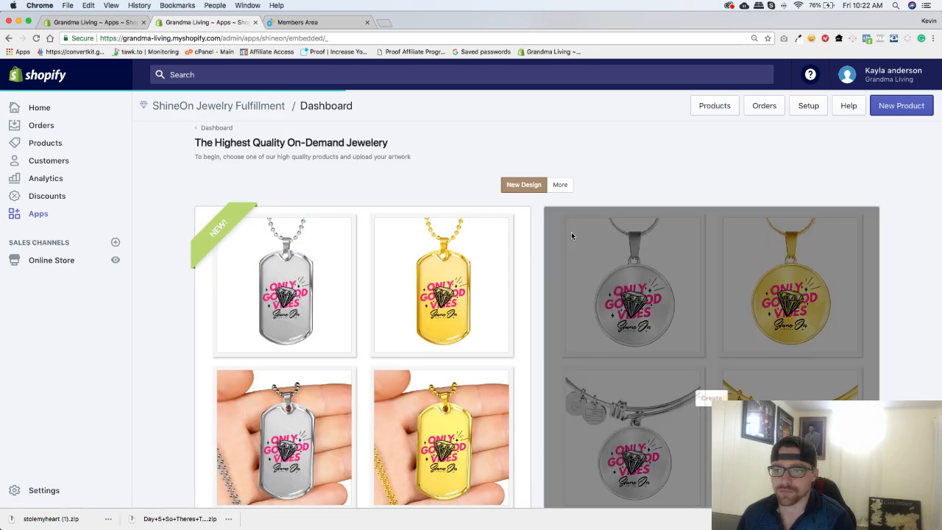
scroll(down, 3)
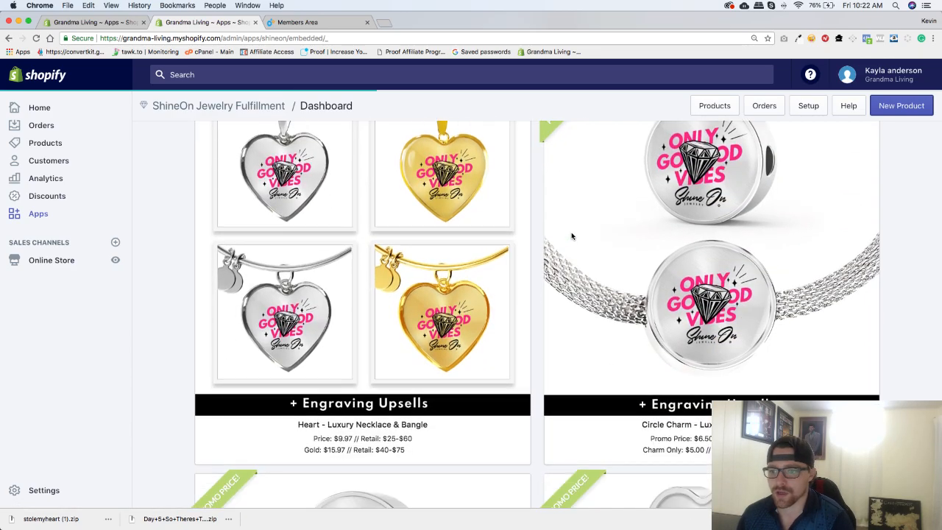
scroll(down, 3)
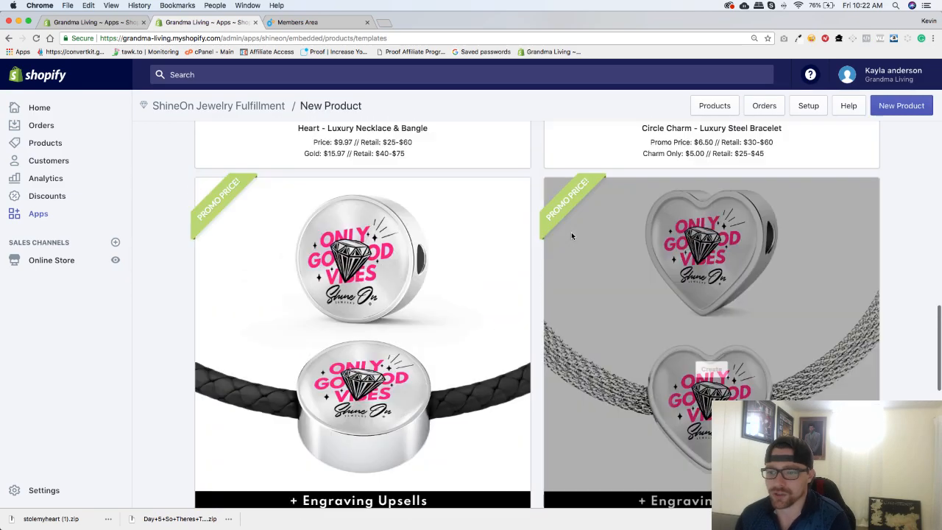
scroll(down, 3)
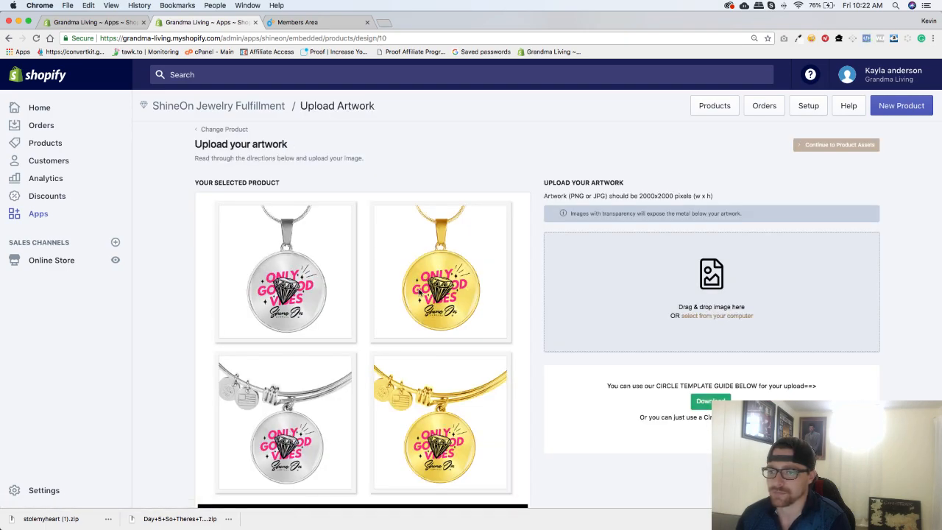
- Start browsing the computer for artwork in the Upload Your Artwork box
scroll(down, 3)
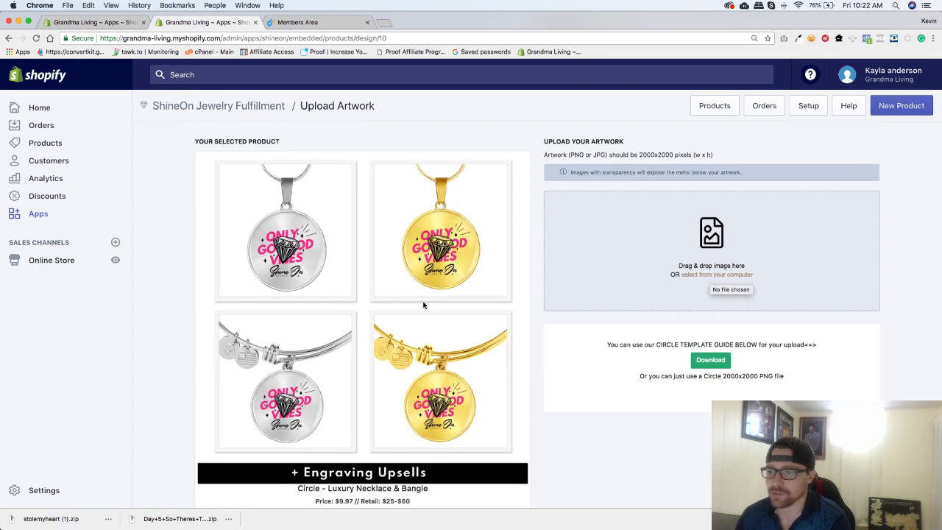
click(718, 275)
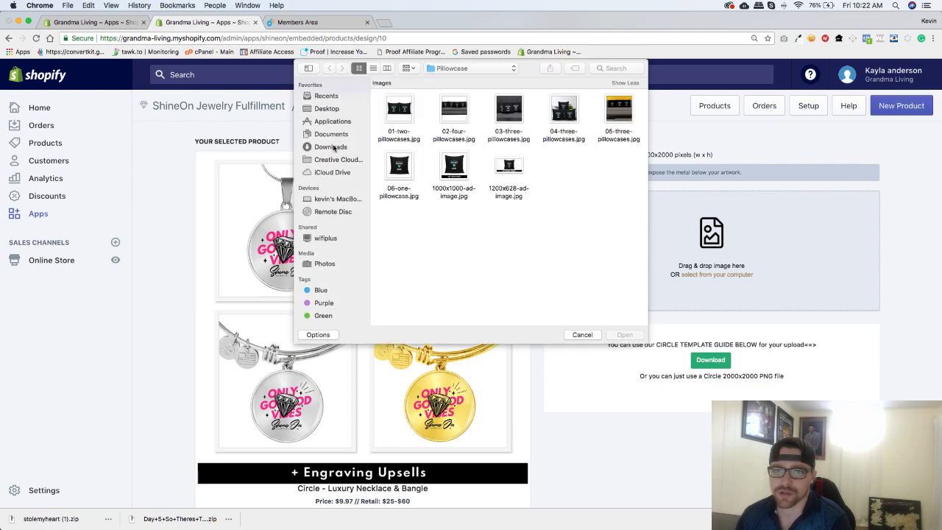
- Upload boy-stole-my-heart.png from Downloads > stolemyheart 2 as the necklace artwork
click(329, 148)
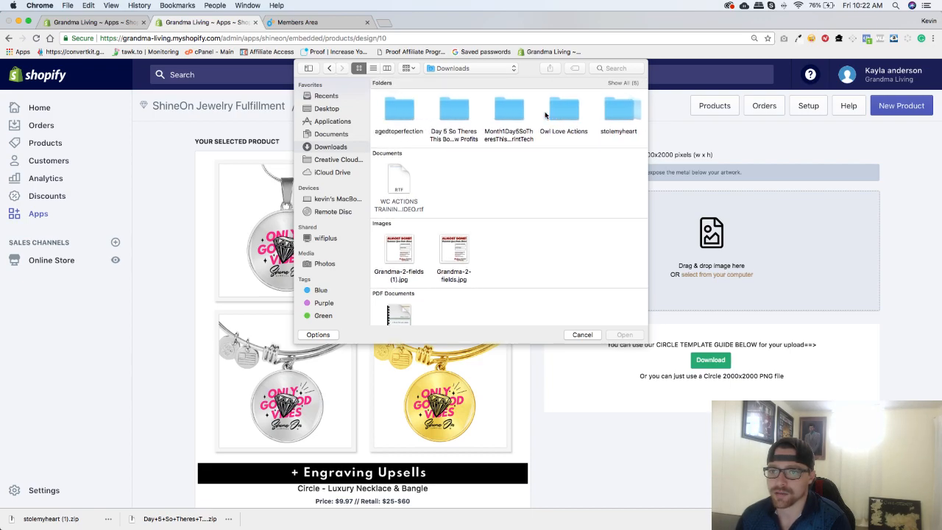
mouse_move(535, 124)
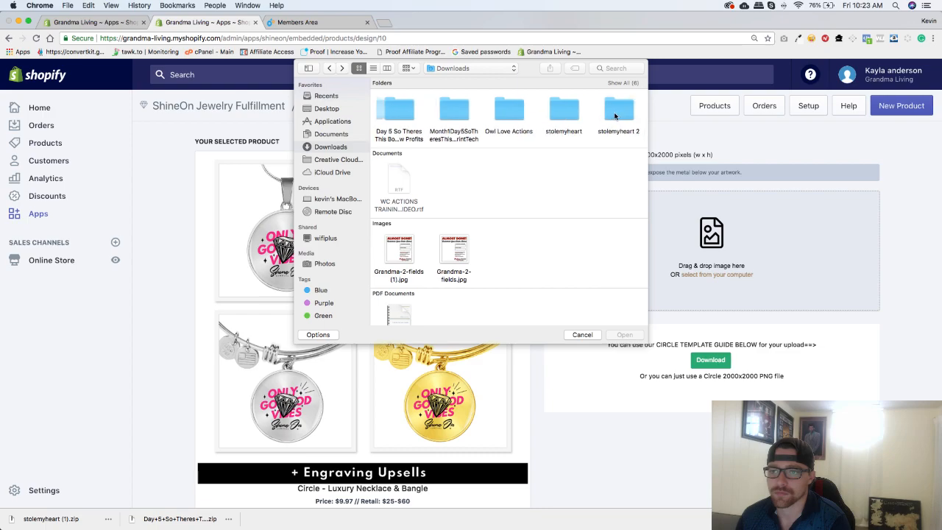
double_click(618, 109)
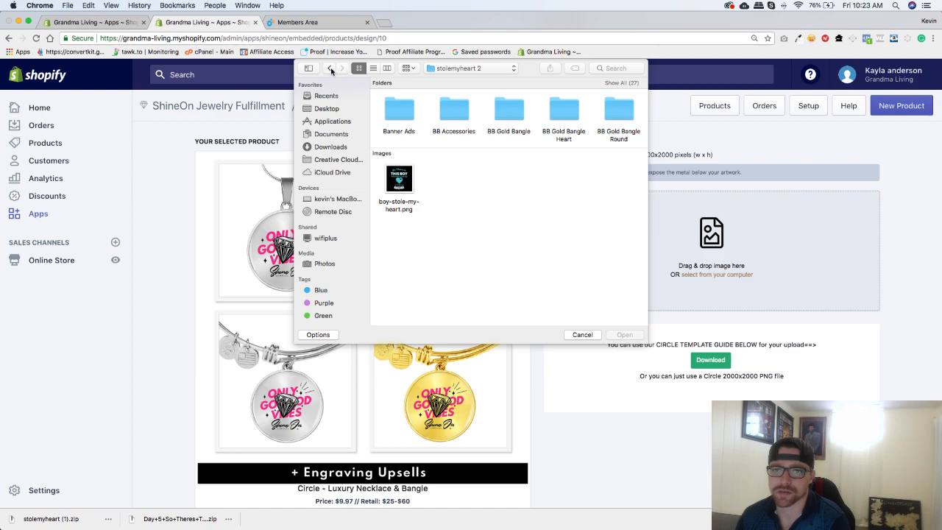
mouse_move(426, 185)
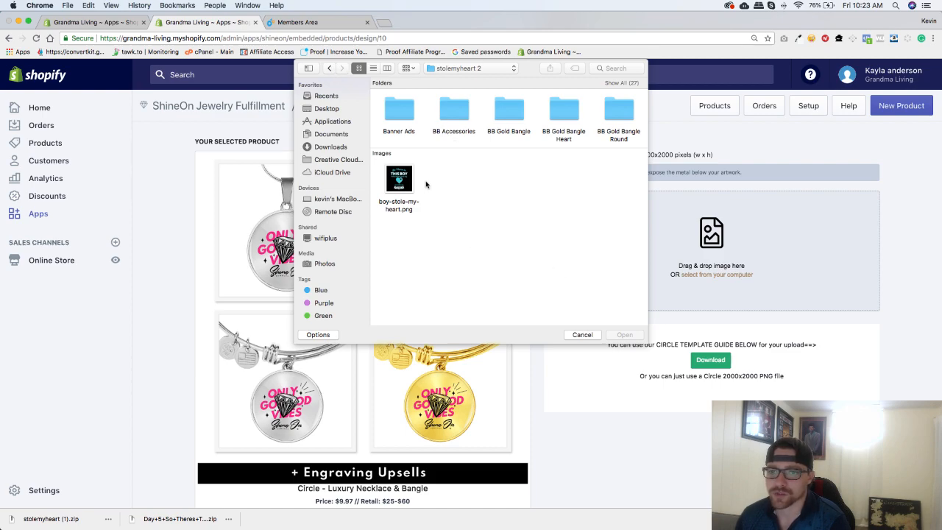
click(397, 179)
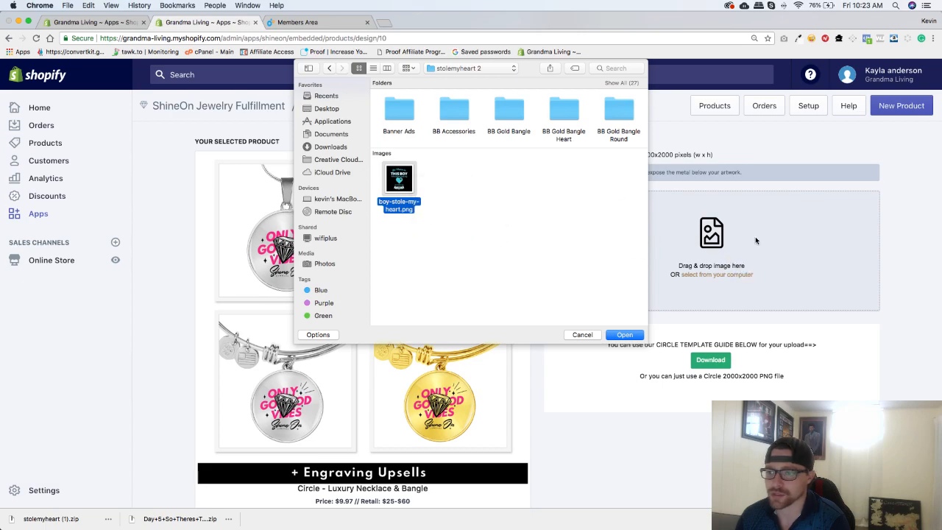
click(624, 335)
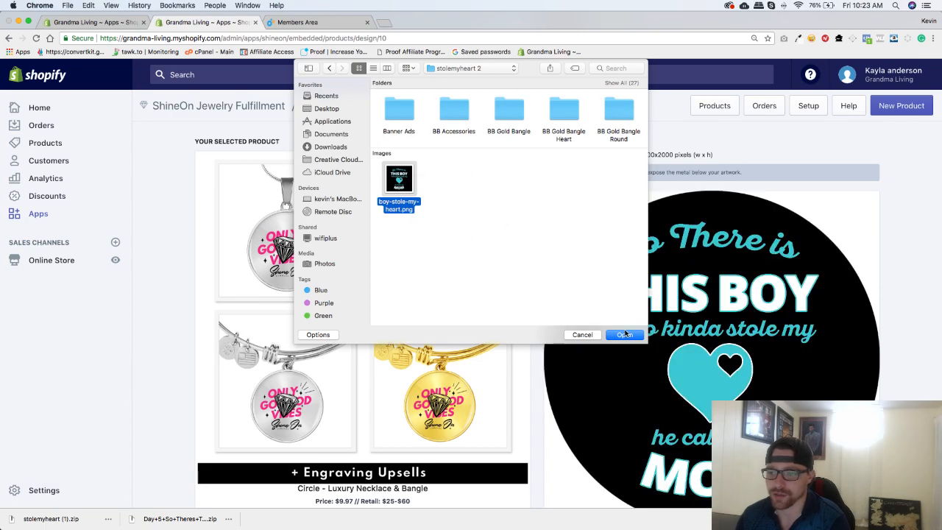
- Confirm the uploaded heart artwork and continue to the Add Styles & Publish page
click(624, 336)
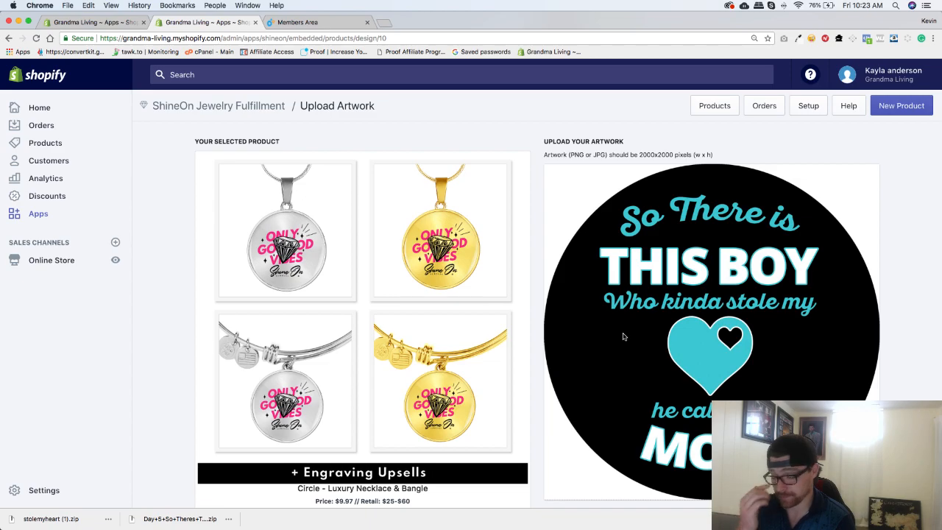
scroll(down, 3)
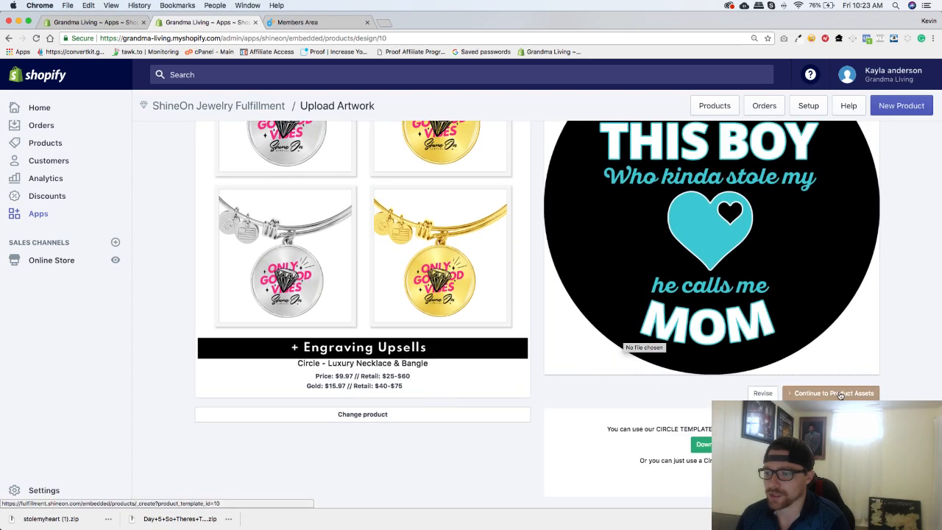
click(834, 393)
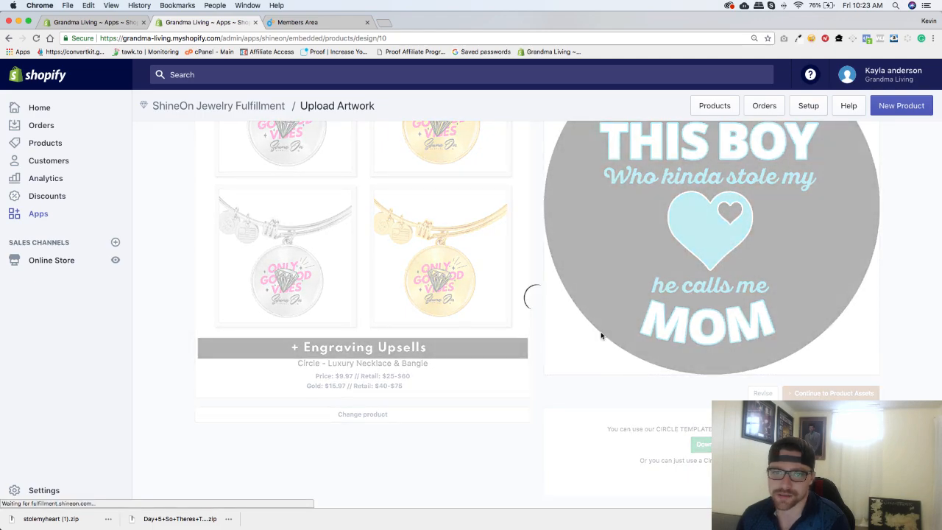
mouse_move(602, 273)
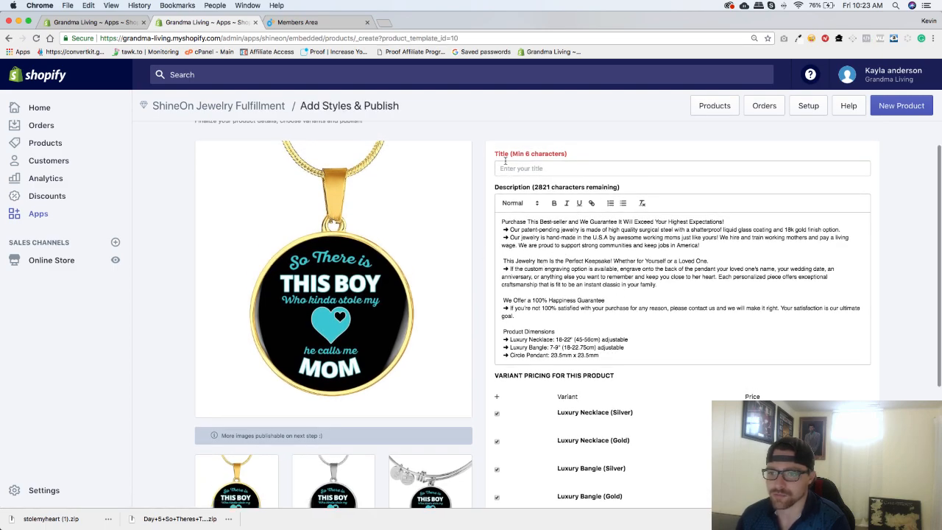
- Title the product 'So Theres This Boy Necklace' and keep only the Luxury Necklace Silver and Gold variants
click(680, 168)
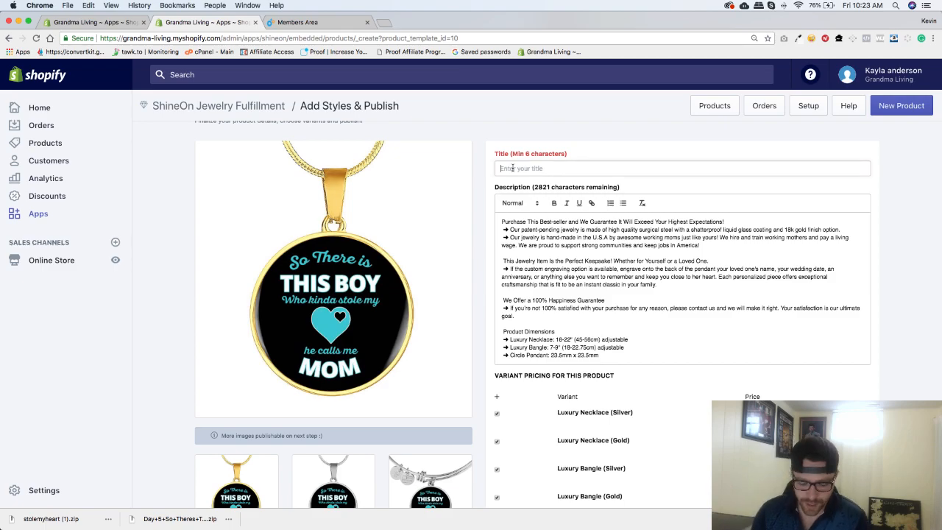
text(S)
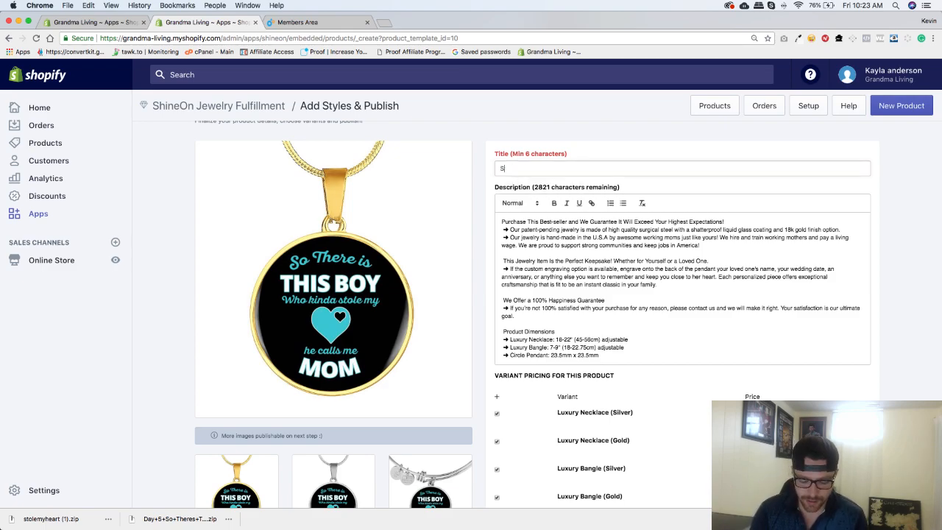
text(o Theres)
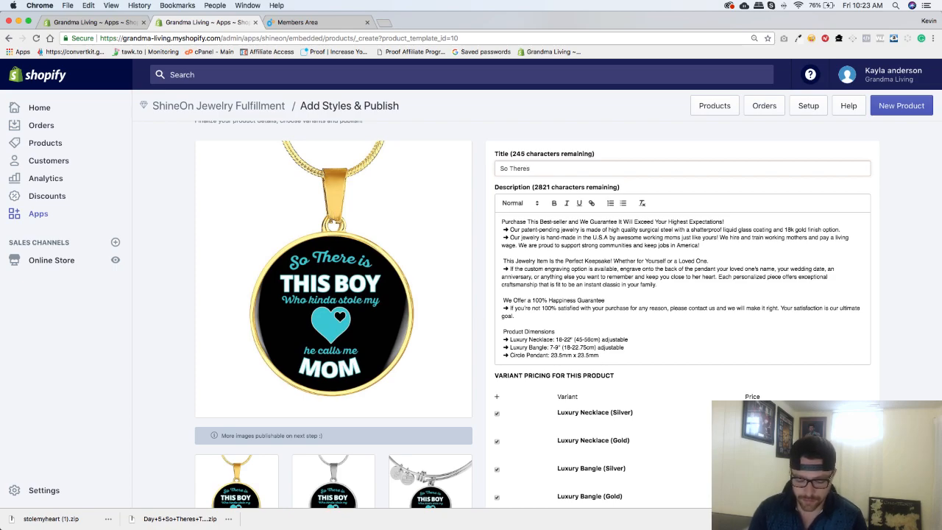
text(This Boy)
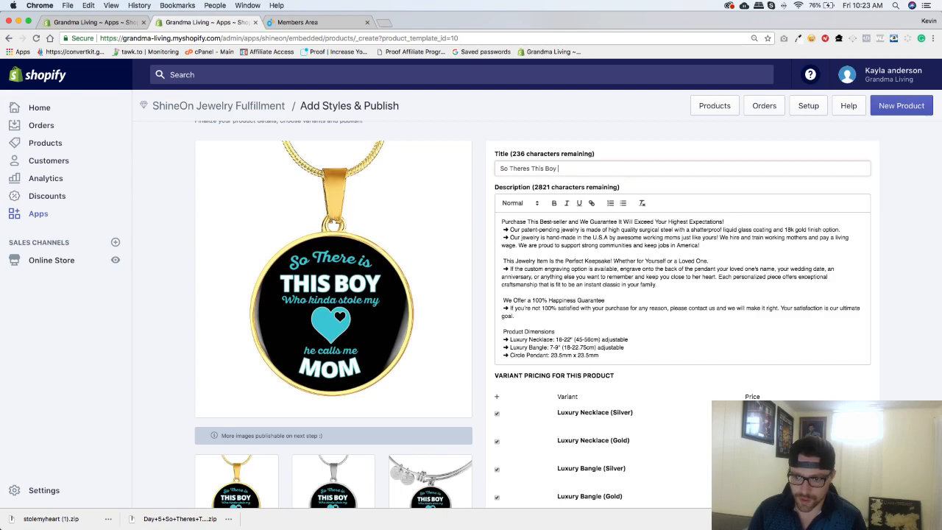
text(Necklace)
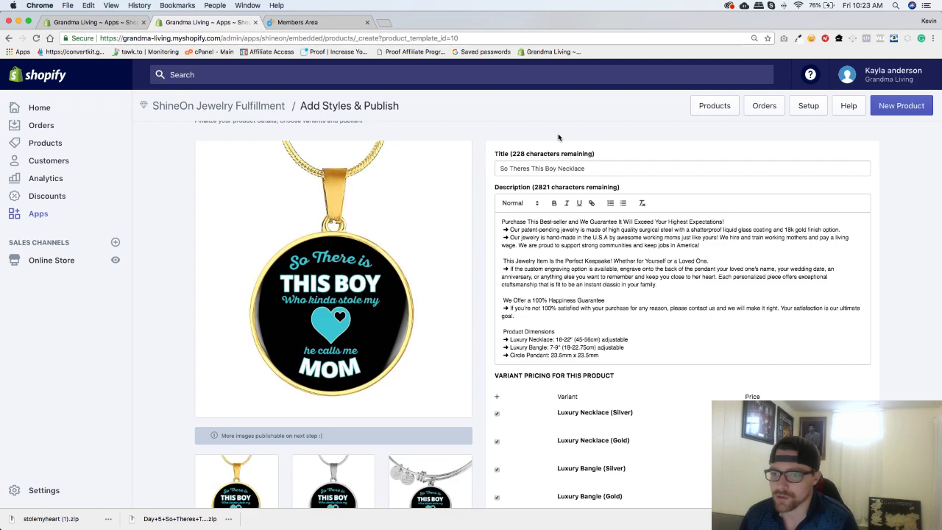
scroll(down, 3)
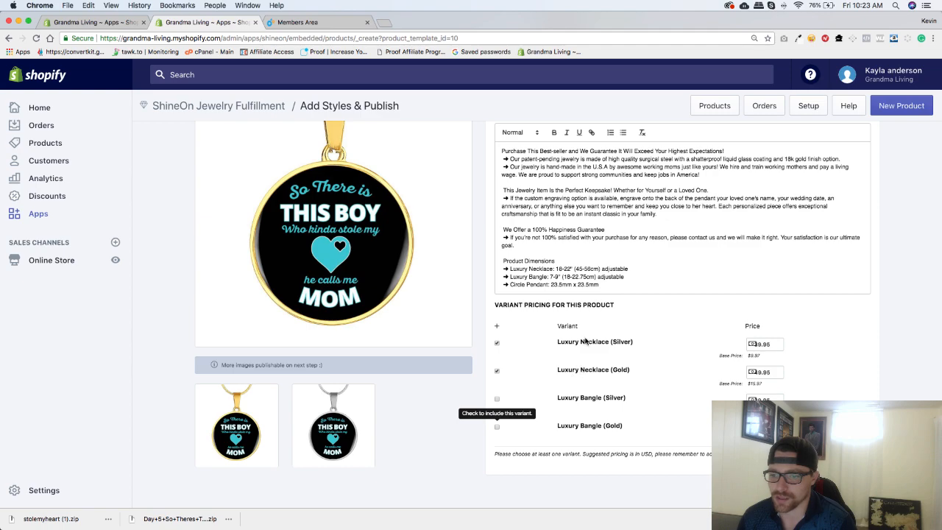
mouse_move(618, 345)
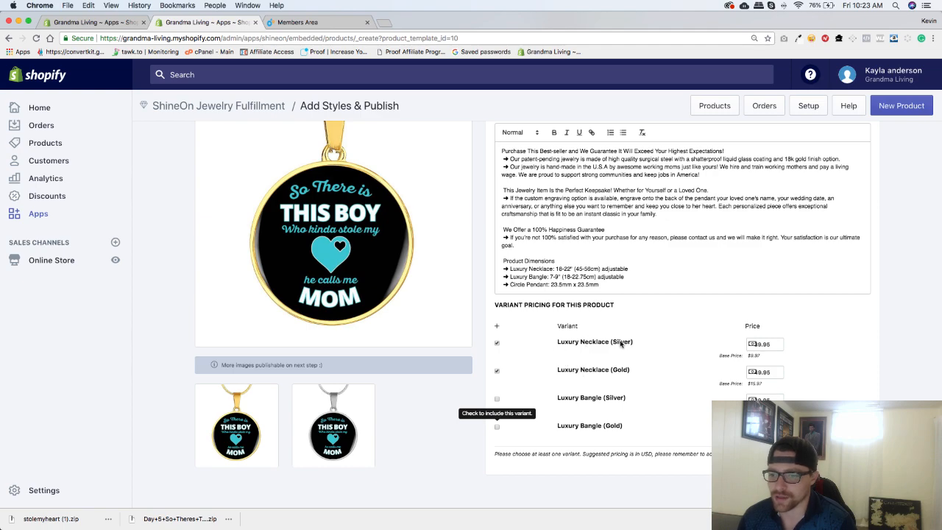
scroll(down, 3)
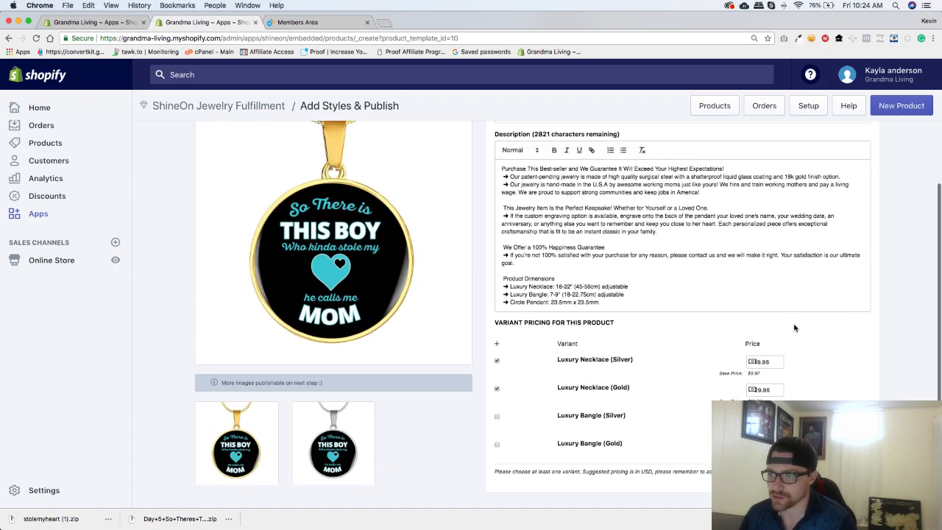
scroll(down, 3)
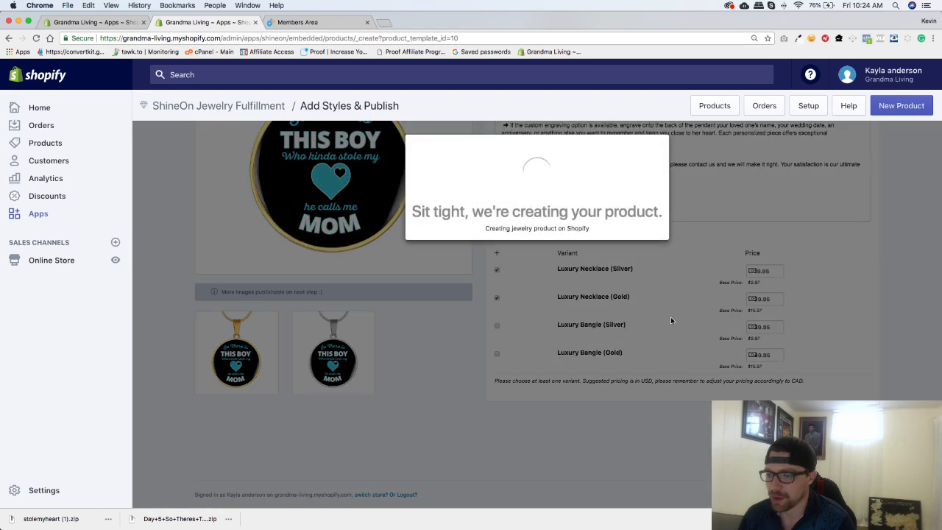
mouse_move(629, 304)
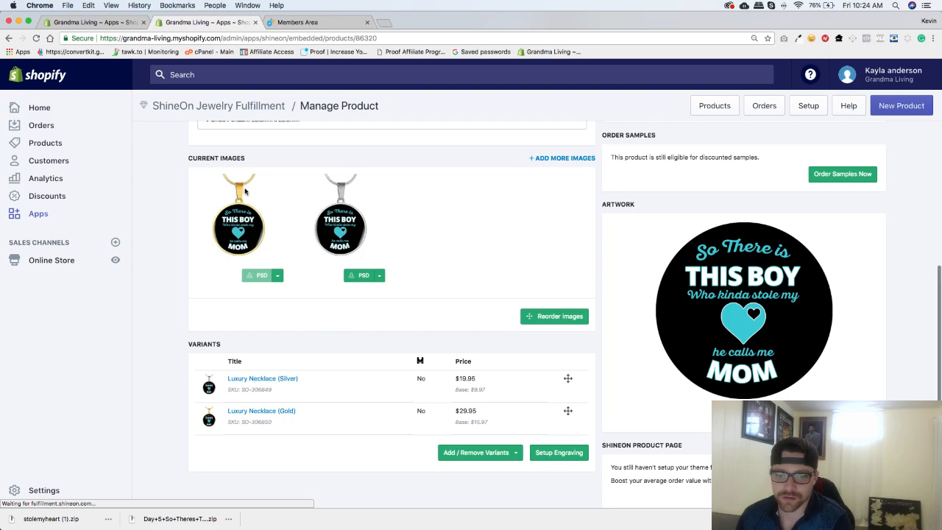
- Review the Manage Product page for the created necklace with its silver and gold variants
scroll(down, 3)
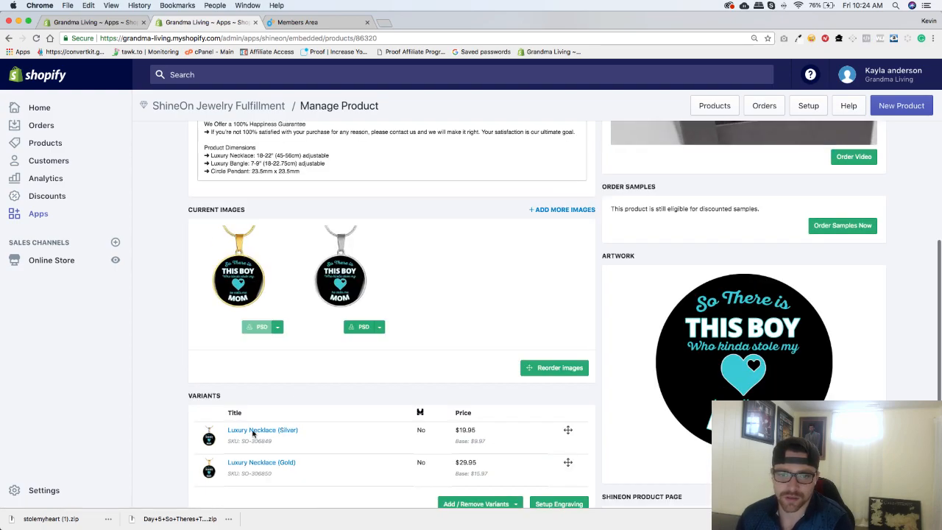
scroll(down, 3)
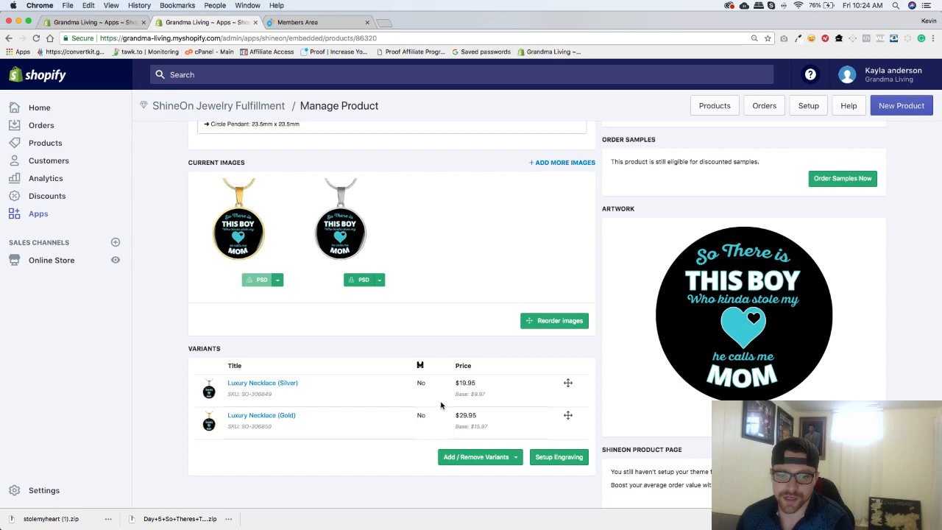
scroll(up, 3)
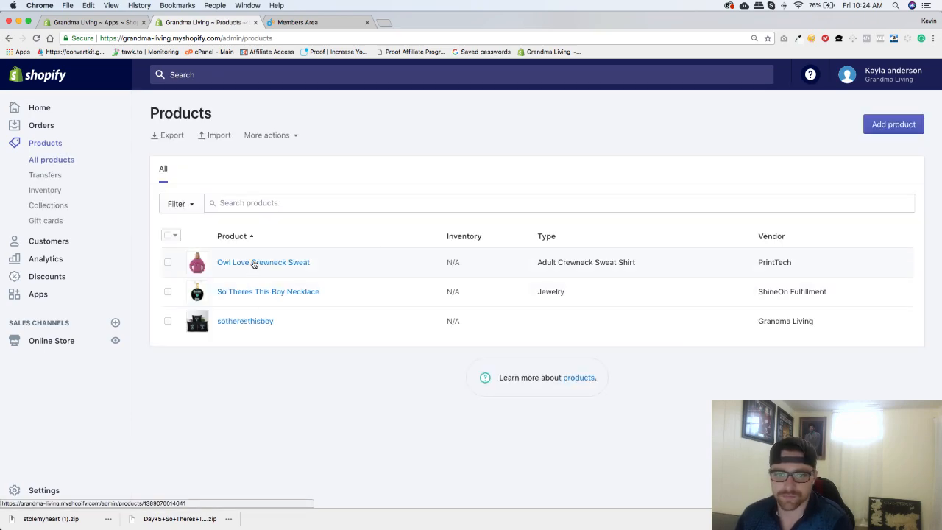
click(262, 262)
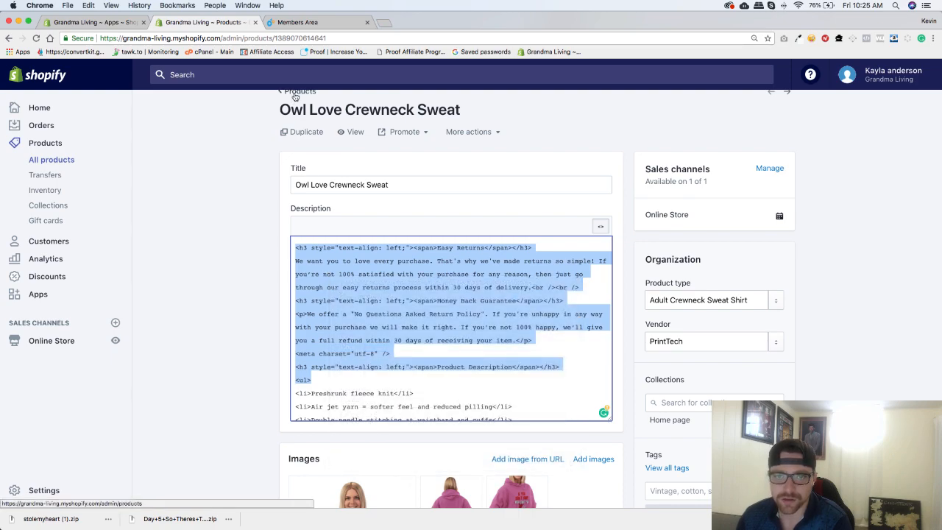
click(300, 92)
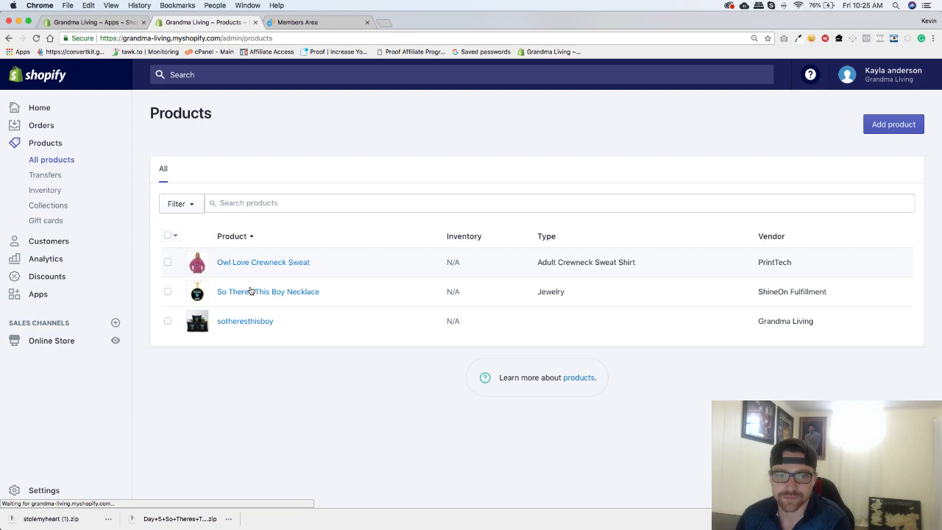
- Add the Easy Returns and Money Back Guarantee policy text into the necklace's HTML description
click(268, 291)
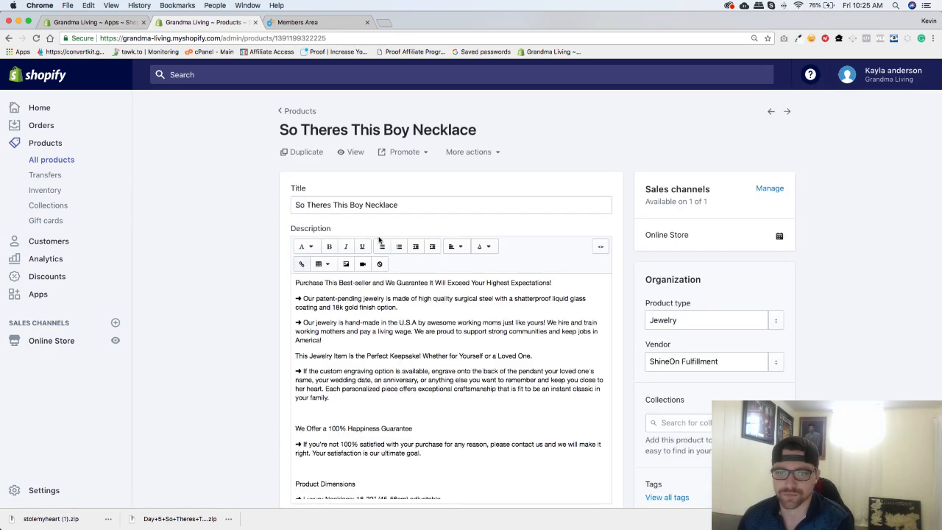
scroll(down, 3)
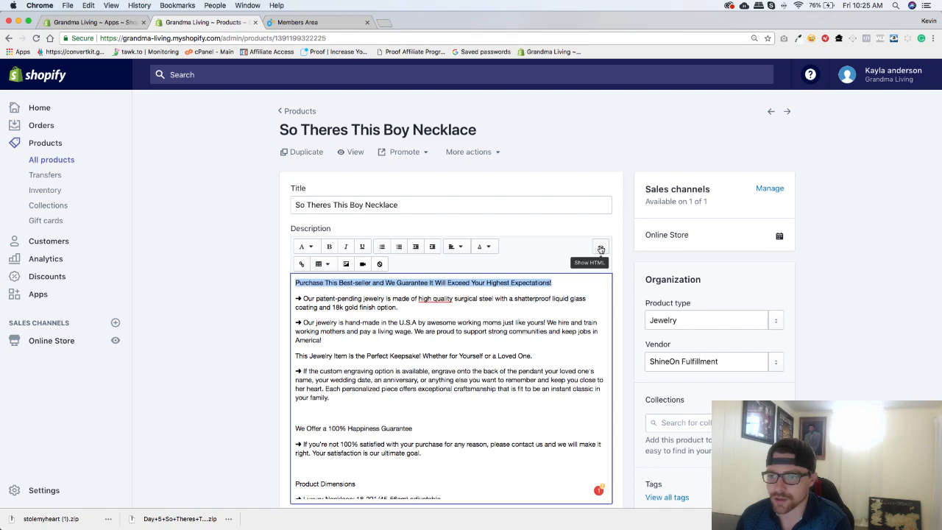
click(600, 247)
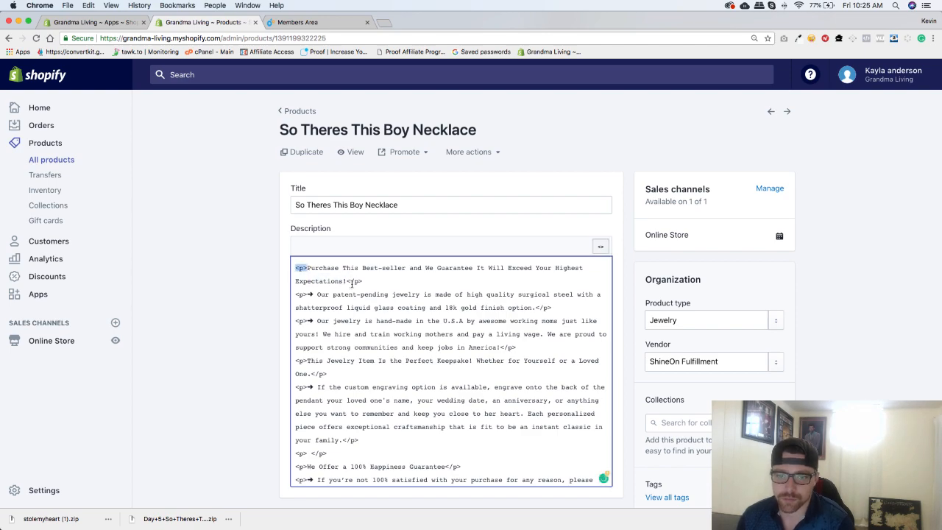
drag(294, 268, 360, 281)
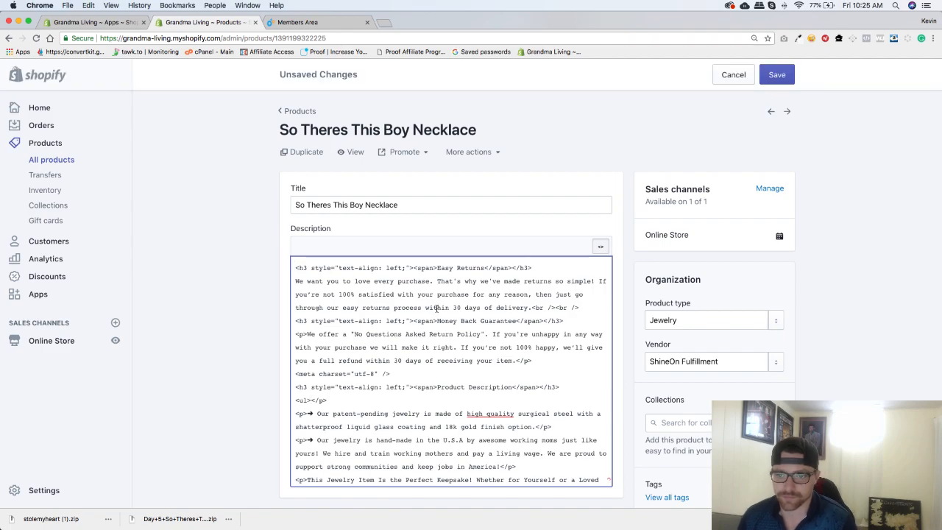
click(600, 246)
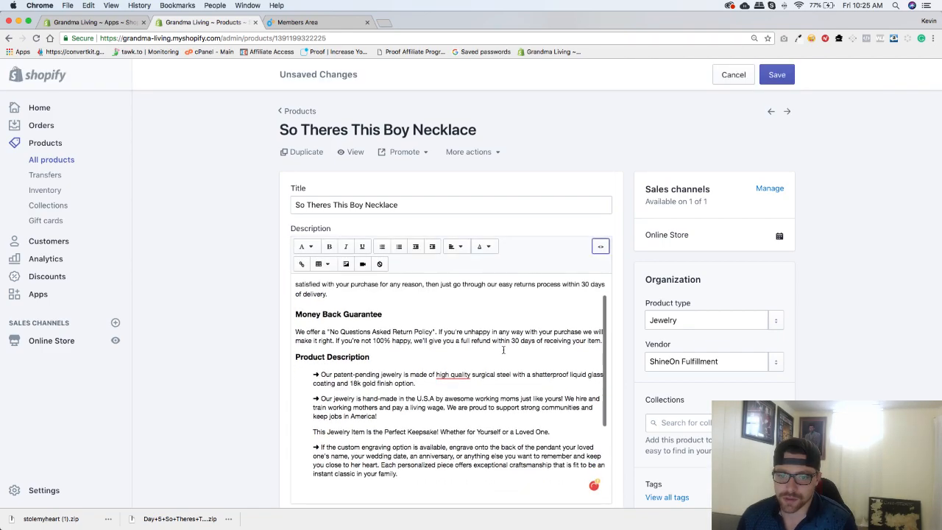
- Review the silver and gold variants at $19.95 and $29.95 further down the product page
scroll(down, 3)
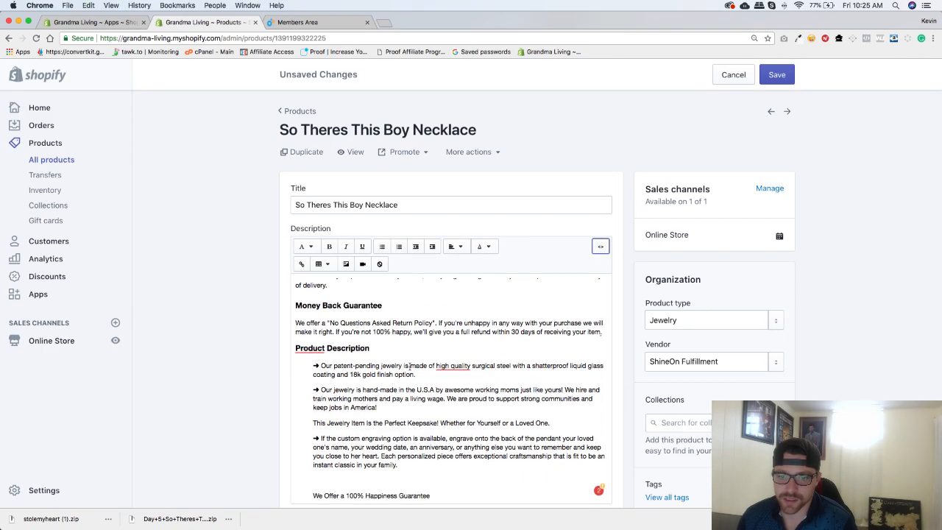
scroll(down, 3)
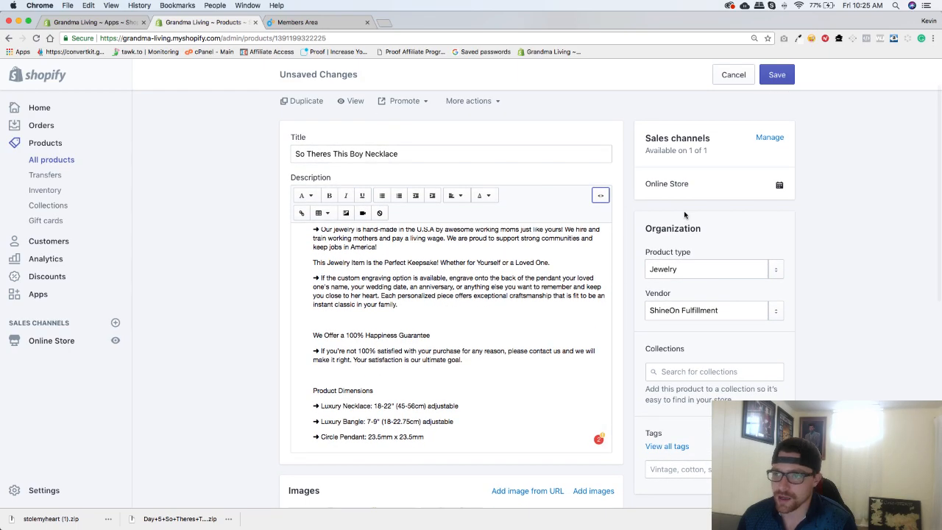
scroll(down, 3)
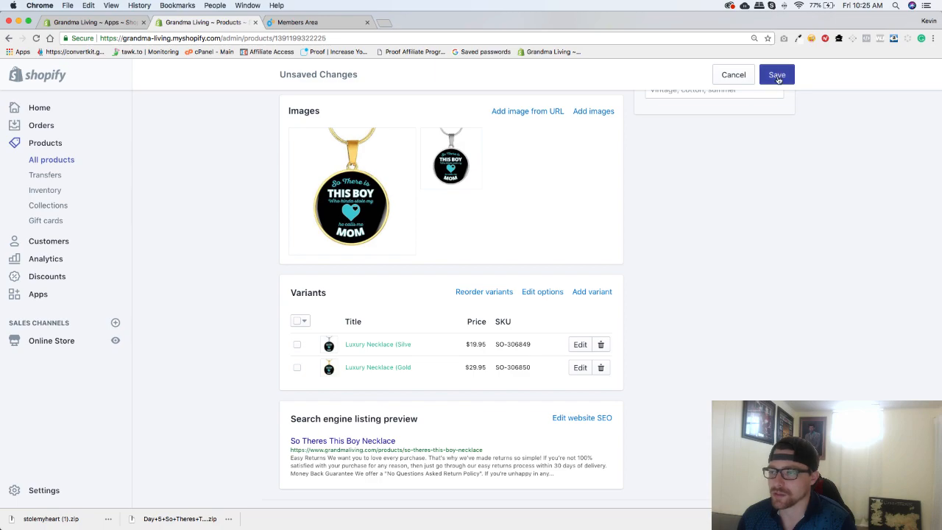
- Save the product and upload the front gold mockups from the BB Gold Necklace Round folder
click(777, 73)
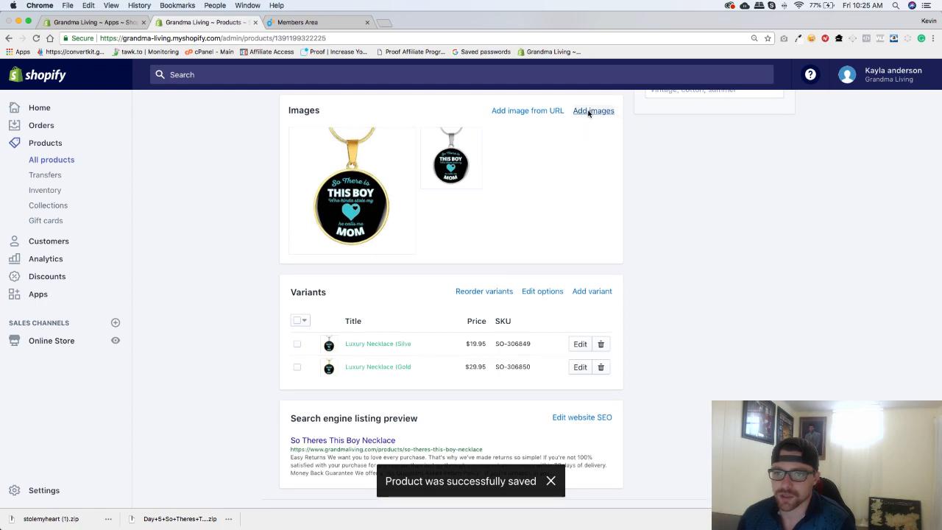
click(593, 110)
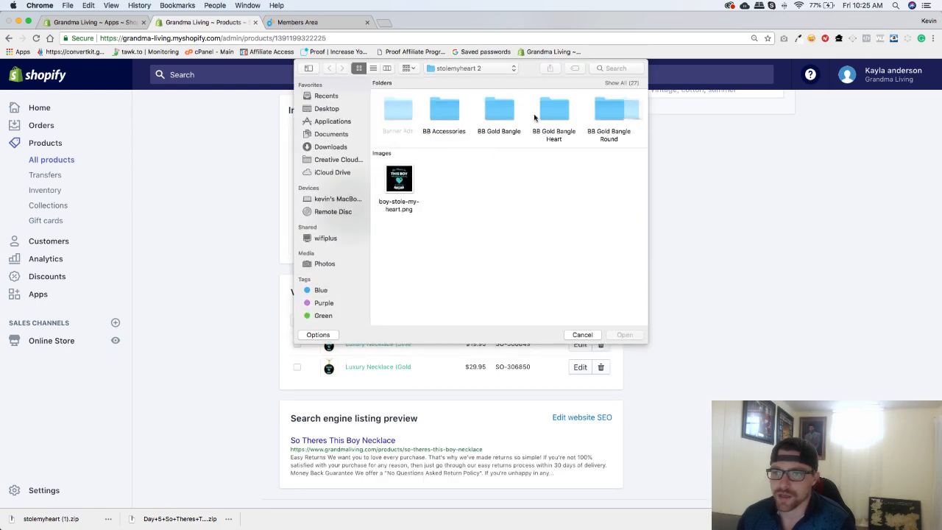
scroll(right, 3)
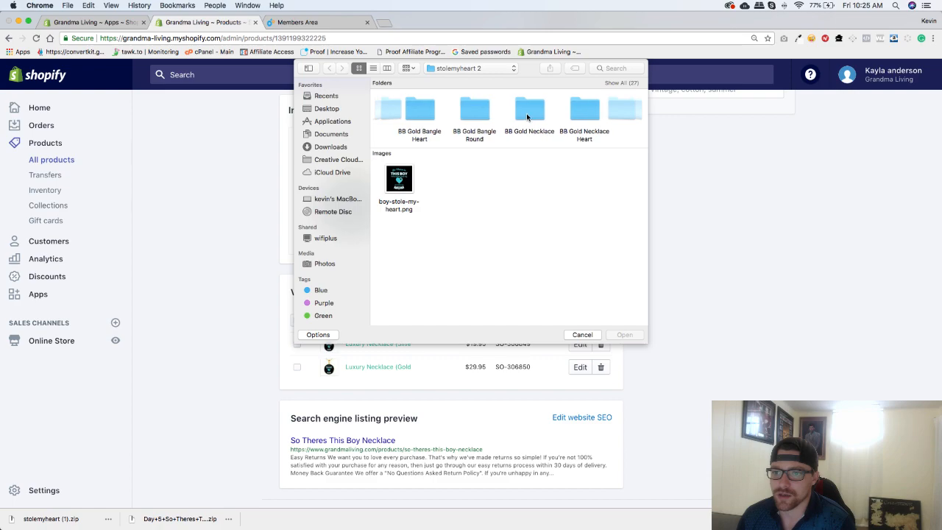
double_click(530, 109)
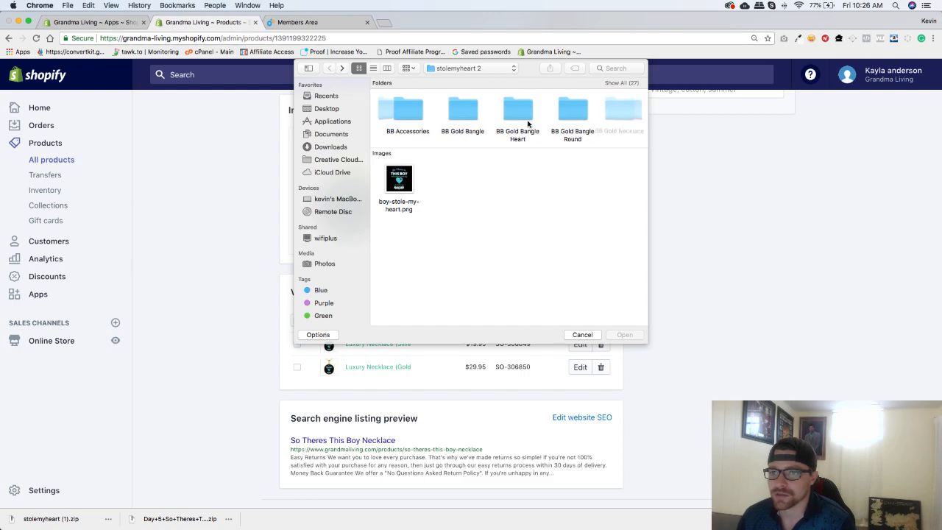
scroll(right, 3)
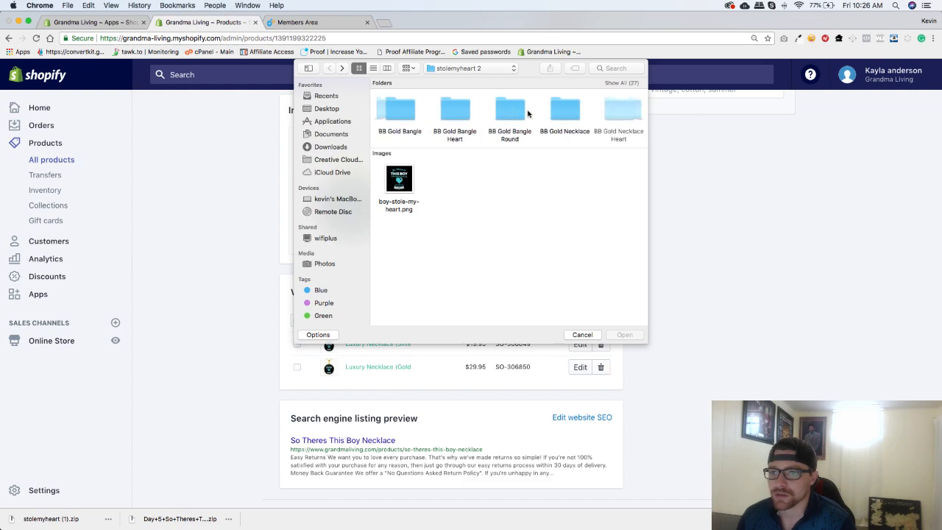
double_click(566, 109)
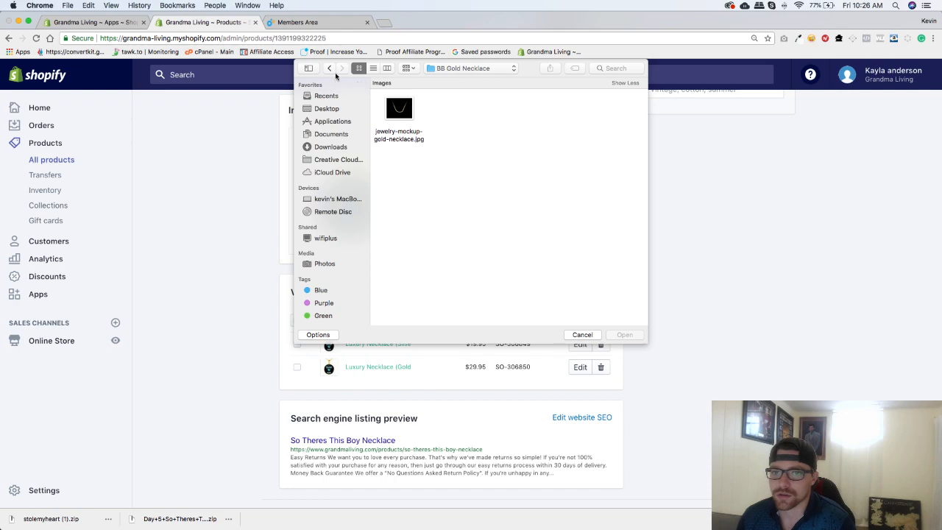
click(330, 67)
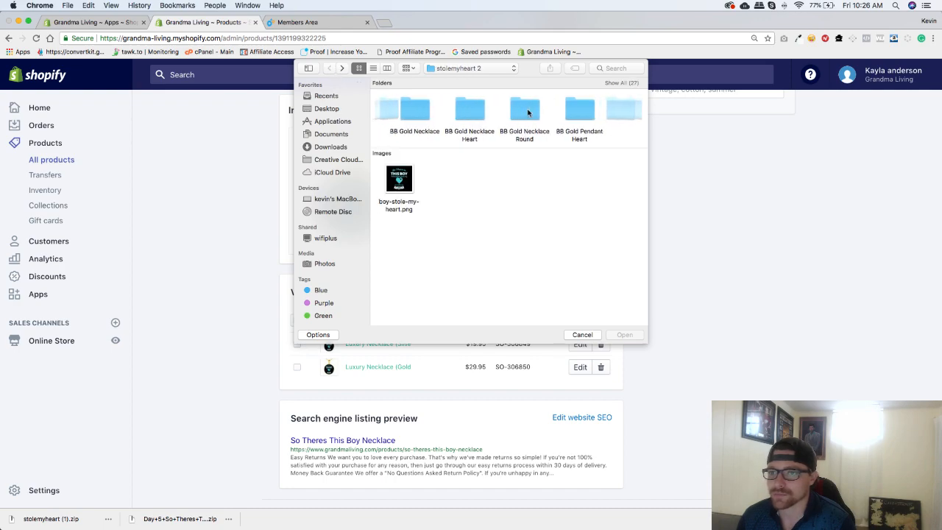
double_click(524, 109)
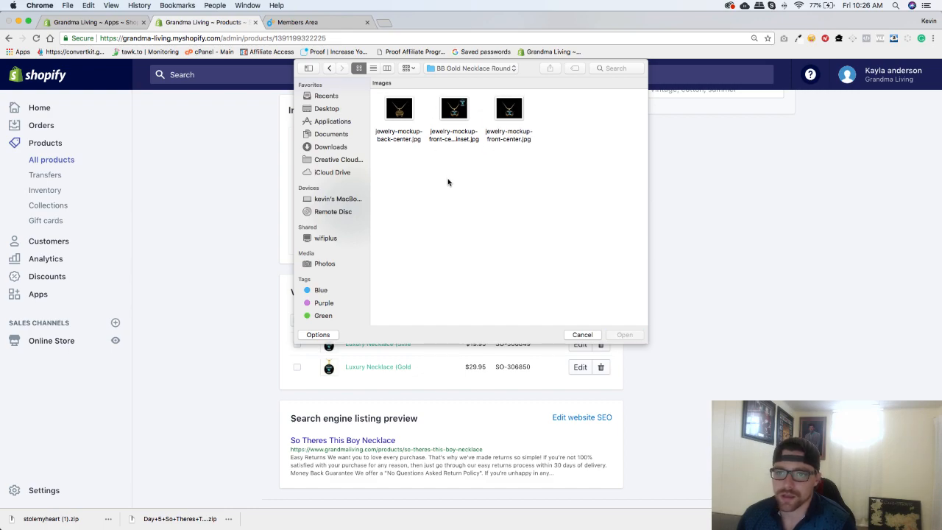
click(509, 109)
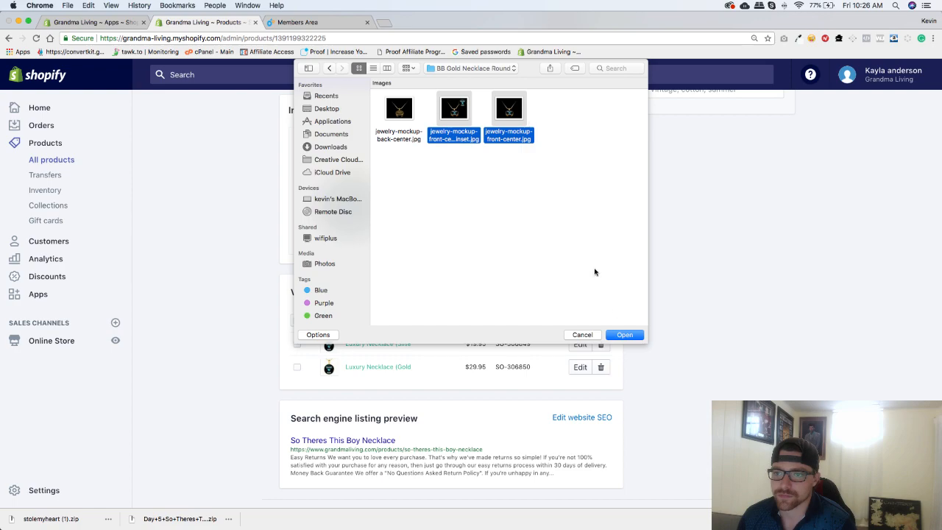
click(624, 334)
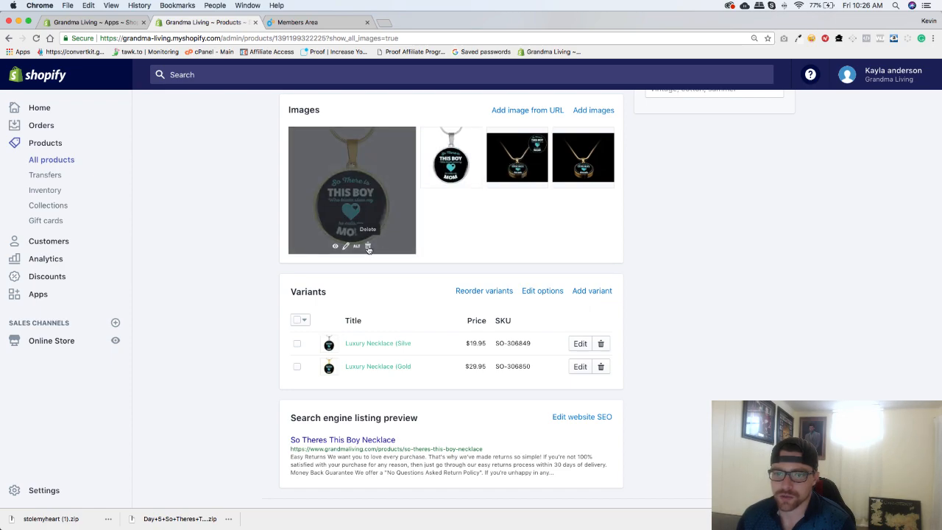
- Delete the old gold necklace image and start adding more product images from Downloads
click(368, 248)
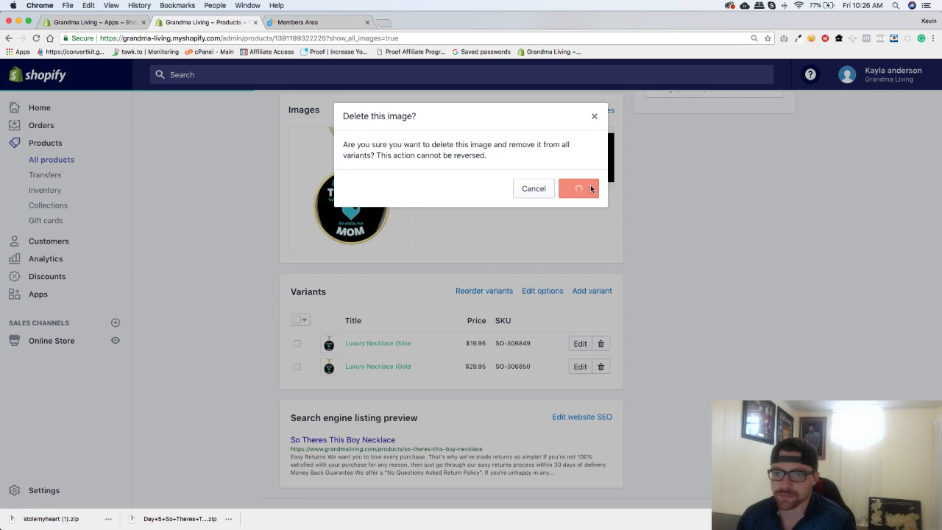
click(579, 189)
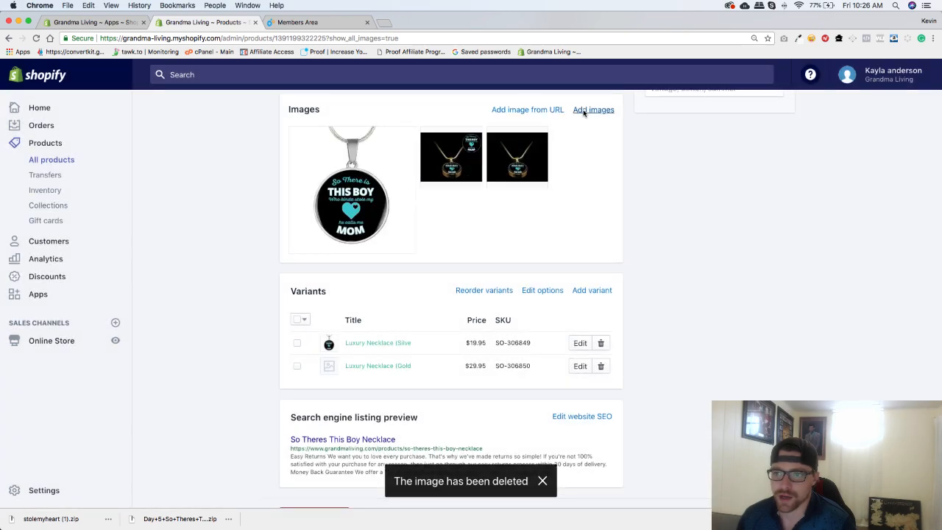
click(593, 109)
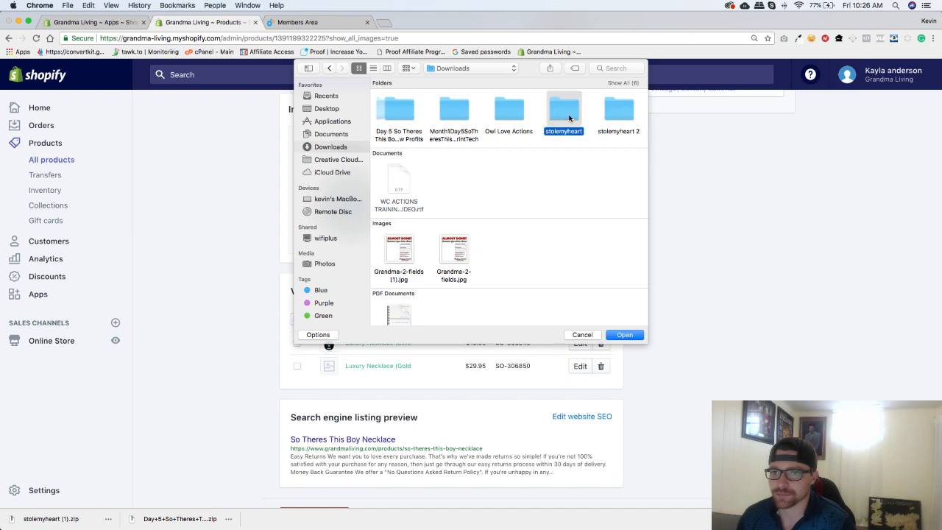
- Upload jewelry-mockup-front-center.jpg from stolemyheart > BB Silver Necklace Round as a fourth product image
double_click(564, 109)
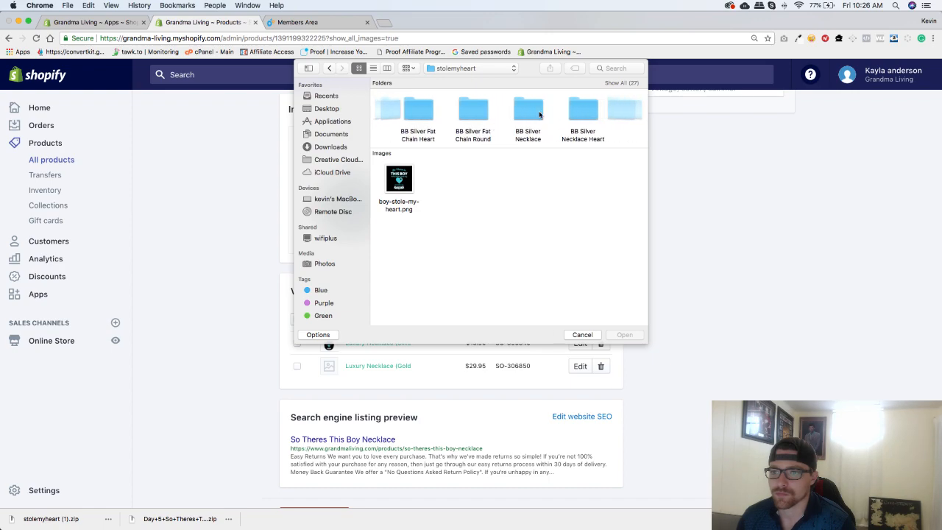
double_click(527, 109)
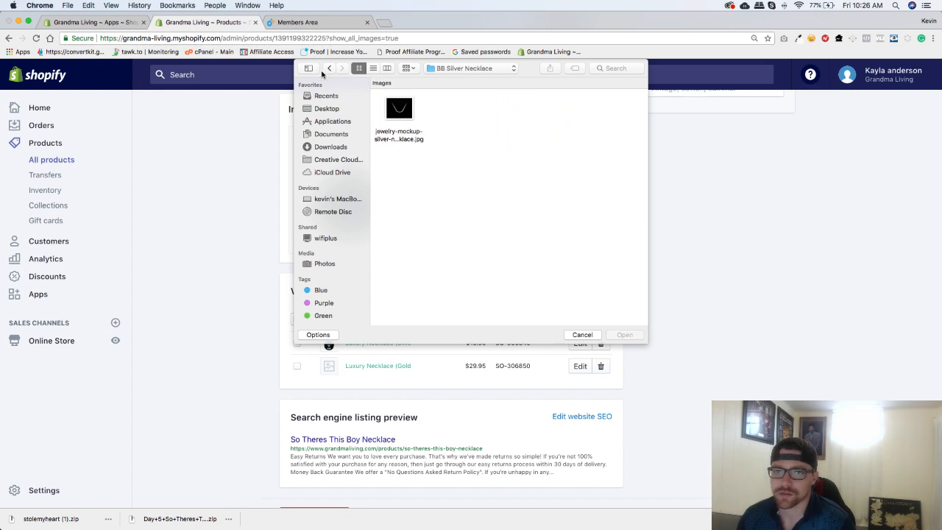
click(330, 68)
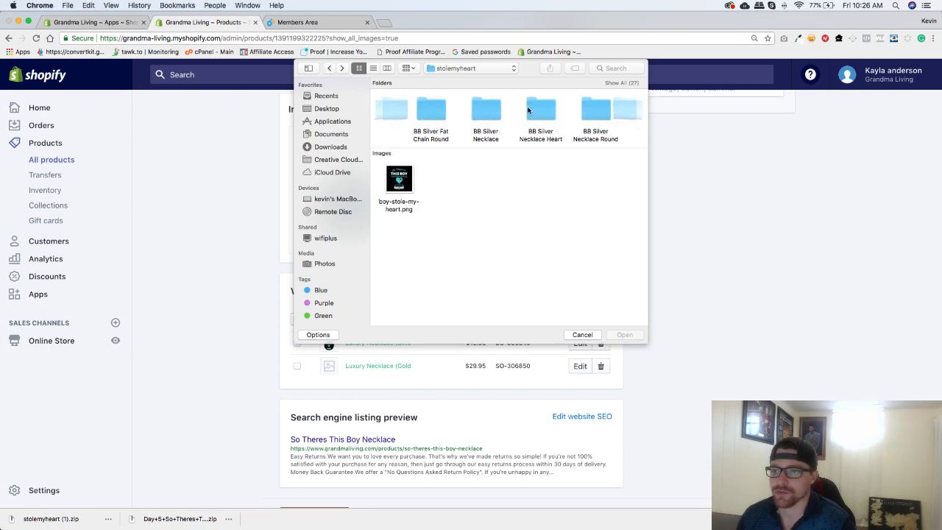
click(549, 109)
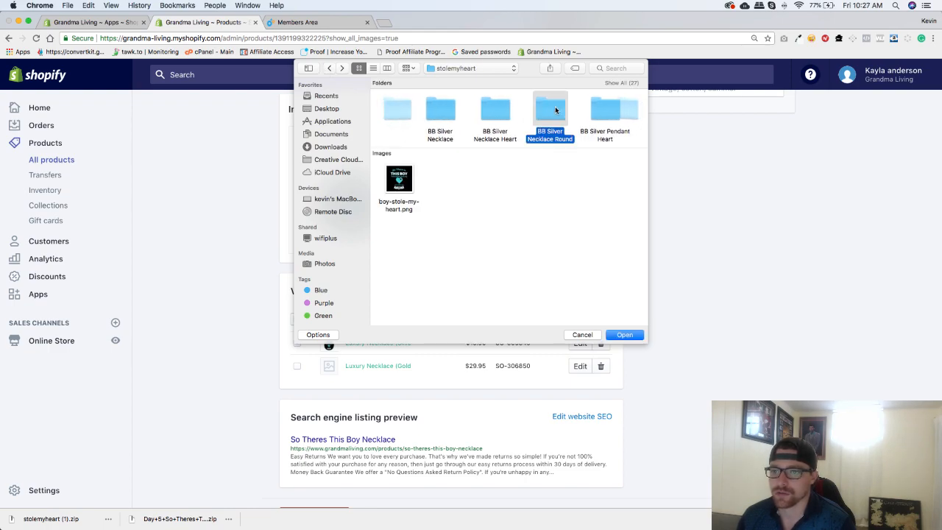
double_click(551, 109)
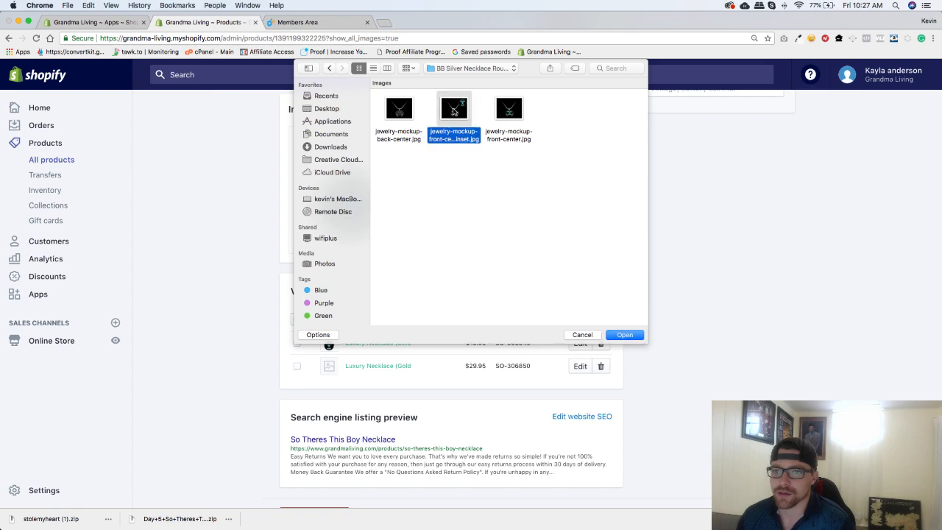
click(509, 109)
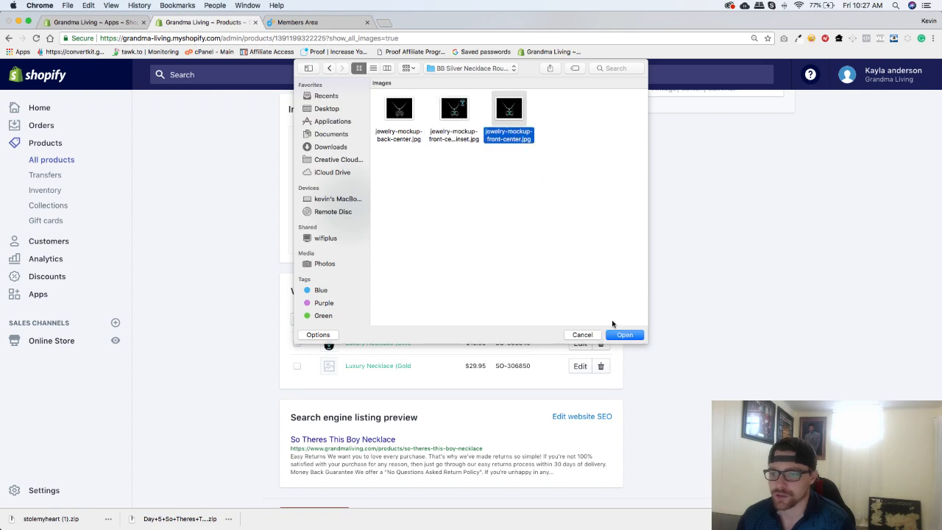
click(624, 334)
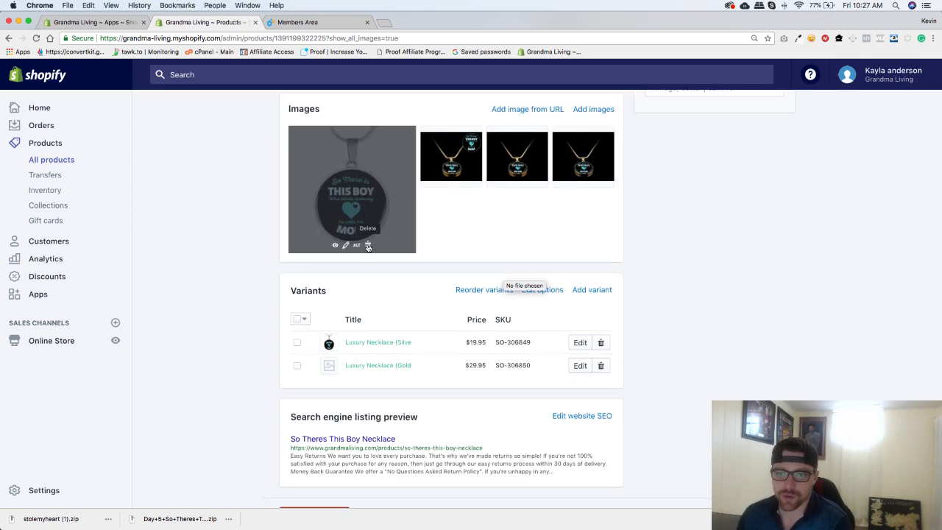
- Delete the MOM pendant image, leaving only the three necklace mockups
click(368, 245)
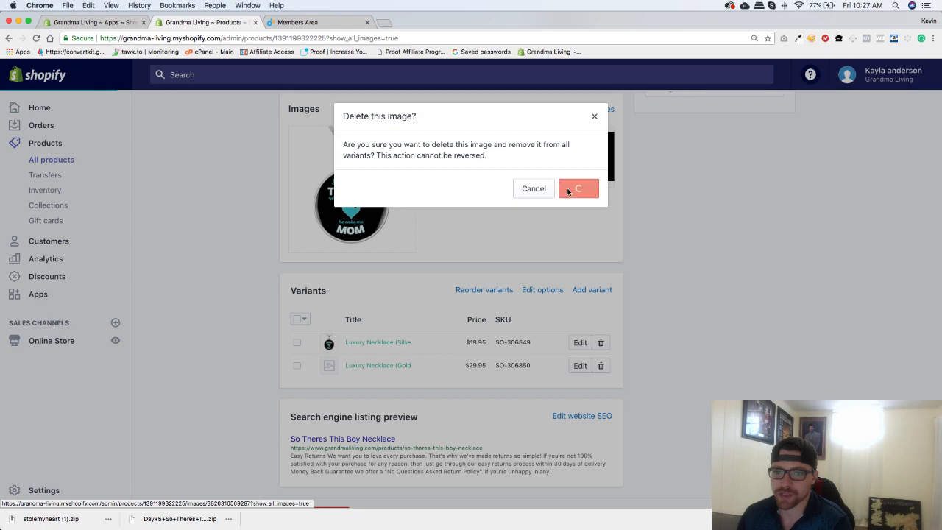
click(579, 188)
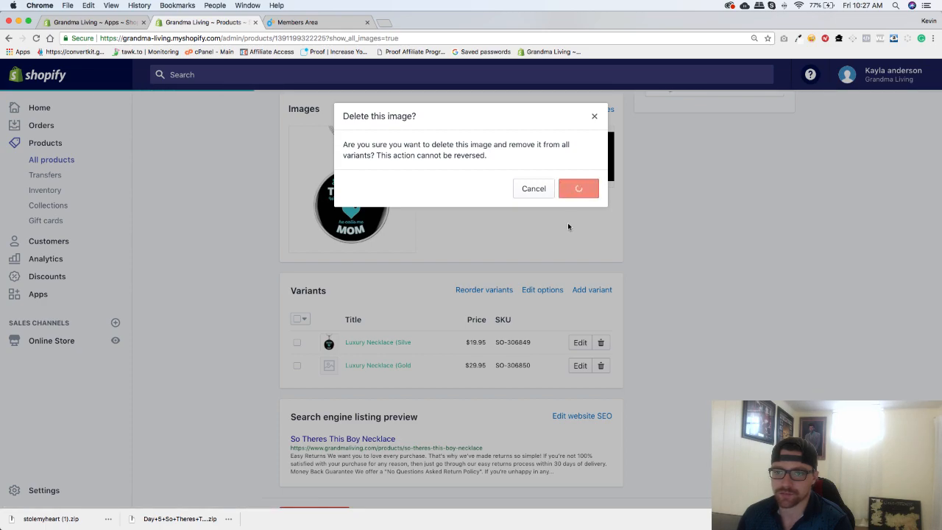
click(578, 188)
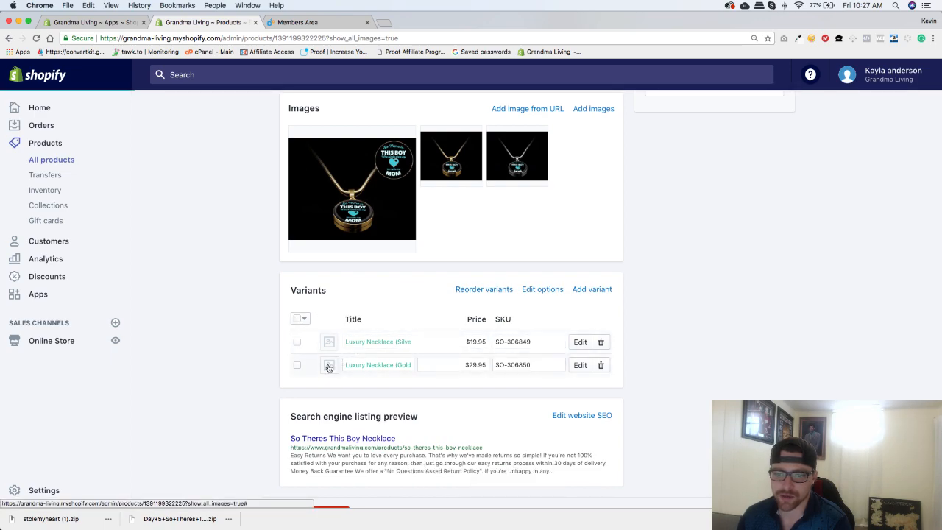
- Assign a mockup to the Gold variant and the third, silver mockup to the Silver variant
click(330, 365)
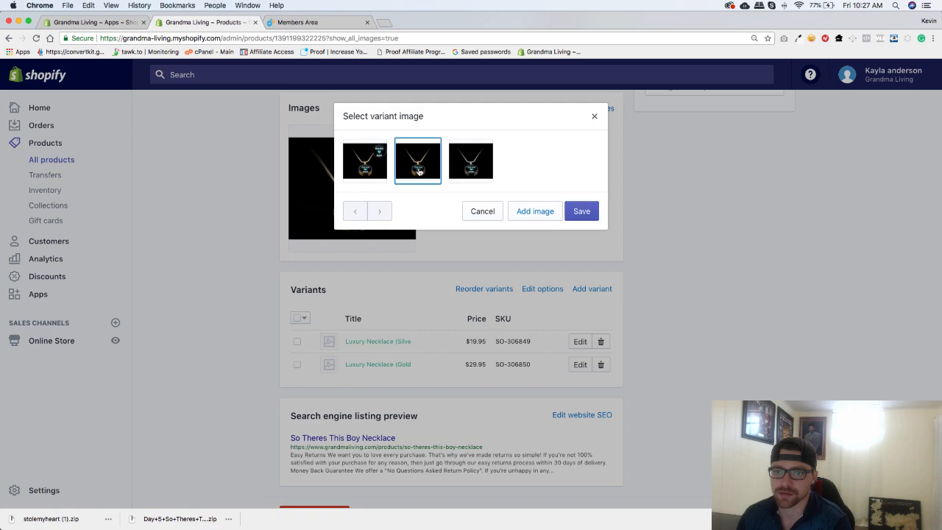
click(581, 212)
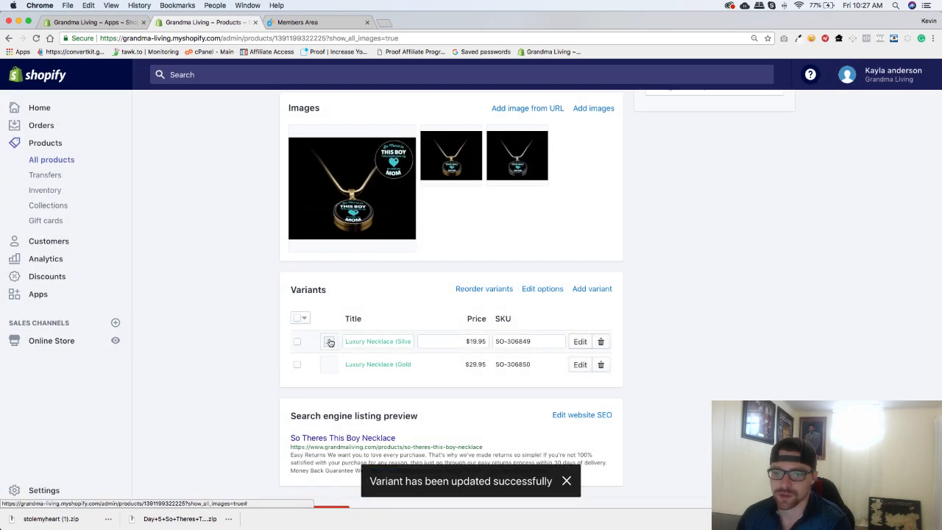
click(330, 342)
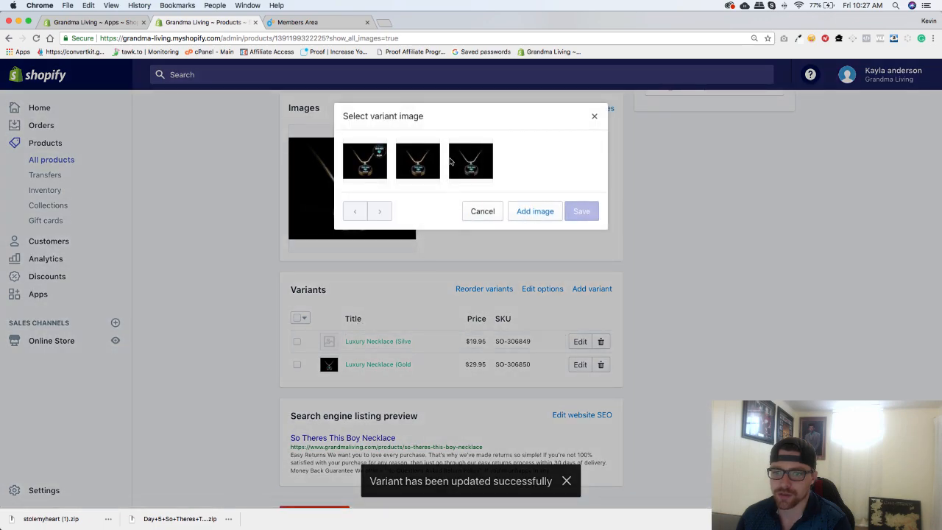
click(471, 160)
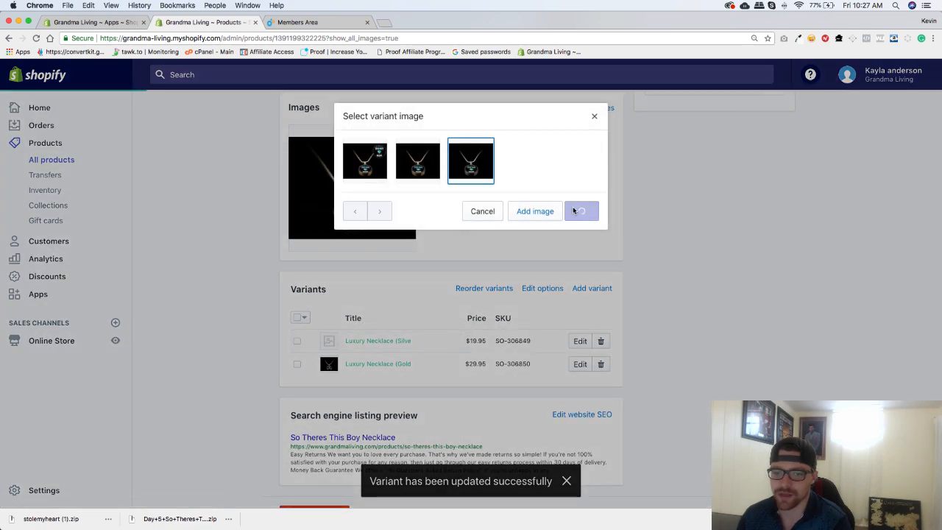
click(581, 212)
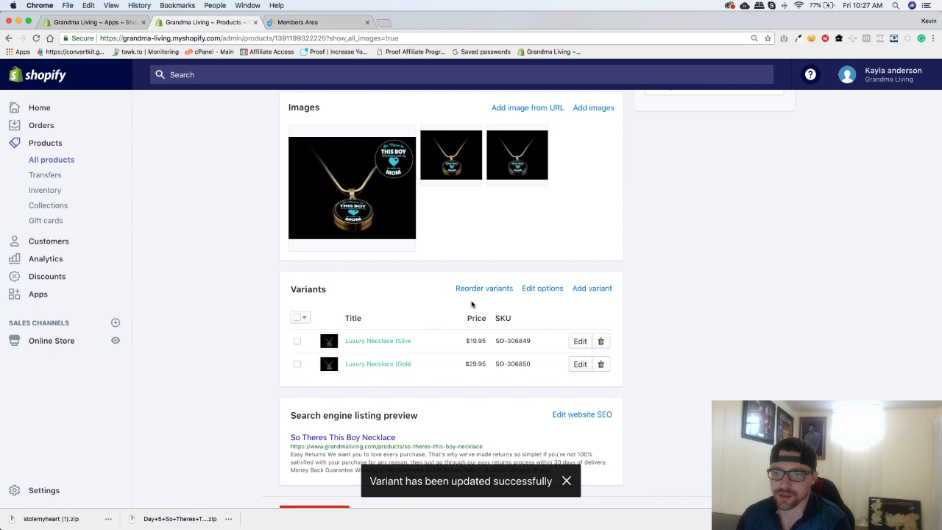
- Drag Luxury Necklace (Gold) above Luxury Necklace (Silver) in Reorder variants and save
click(485, 287)
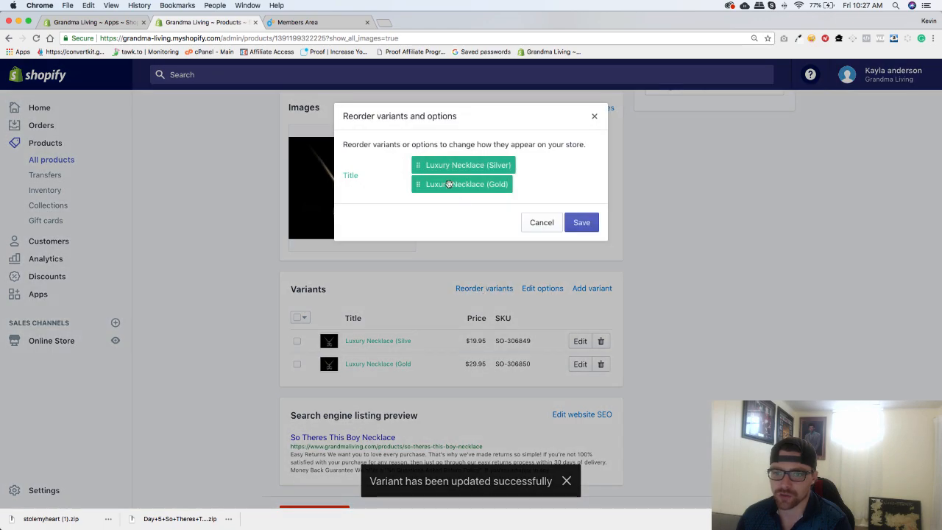
drag(462, 184, 463, 162)
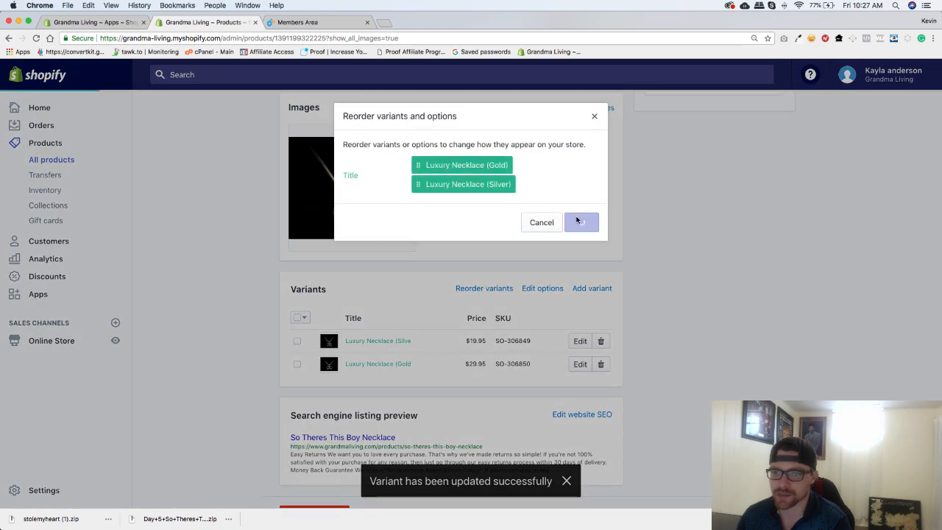
click(582, 221)
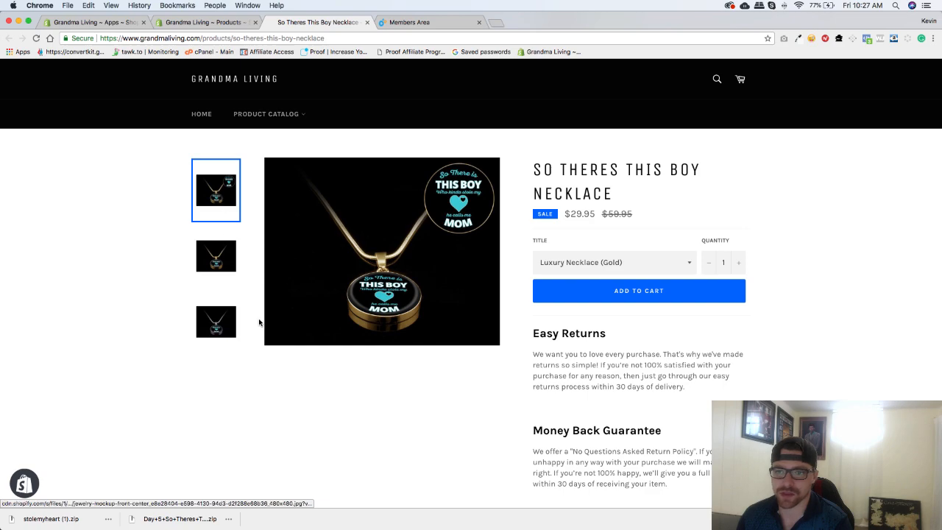
click(215, 321)
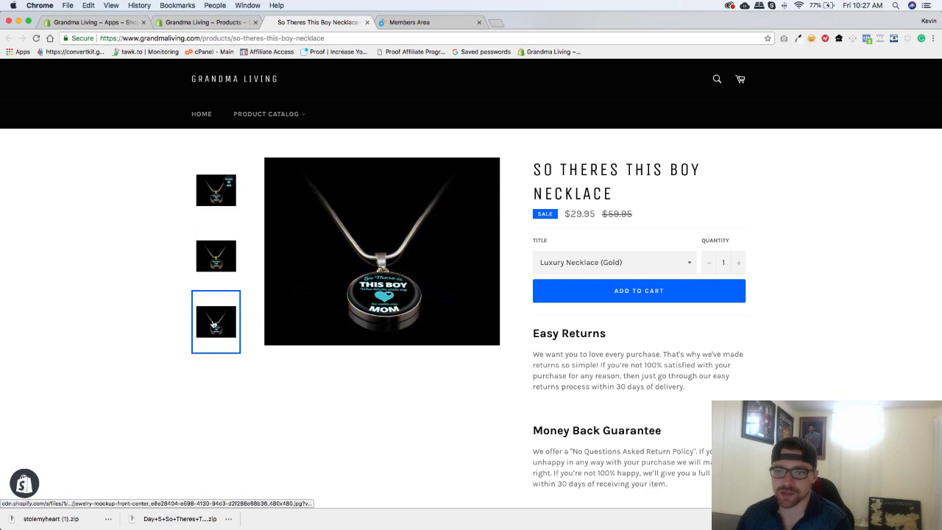
scroll(down, 3)
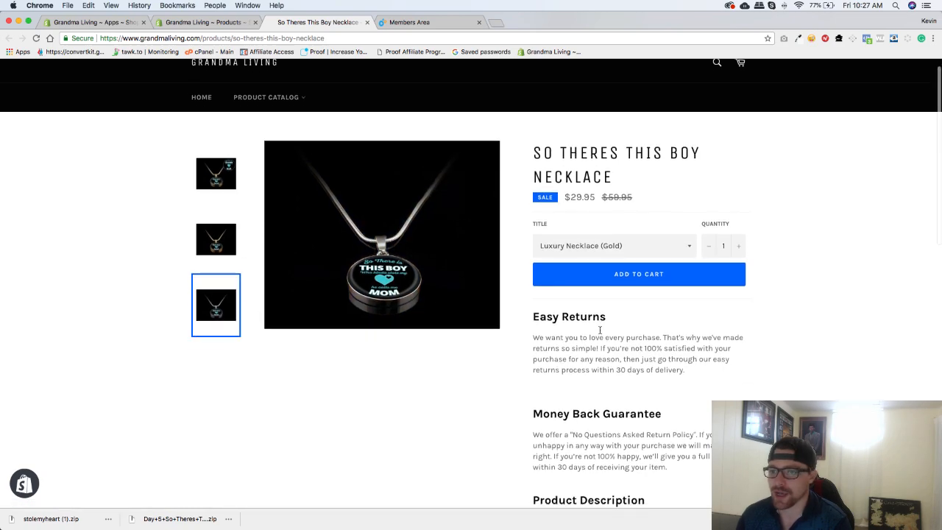
click(614, 245)
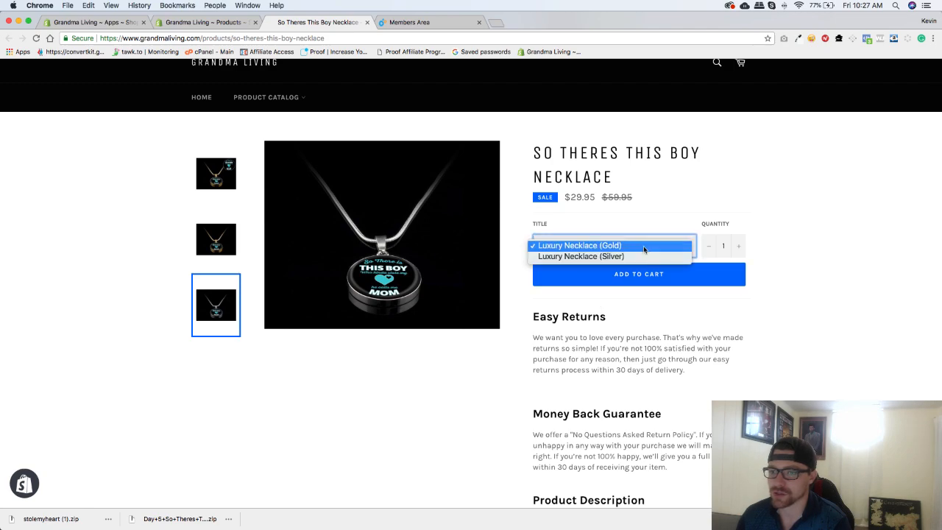
click(580, 256)
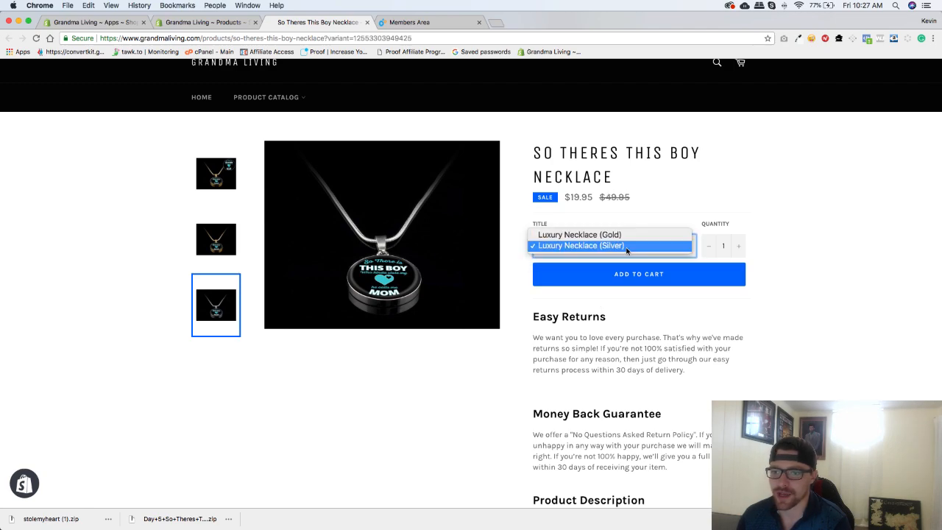
click(580, 234)
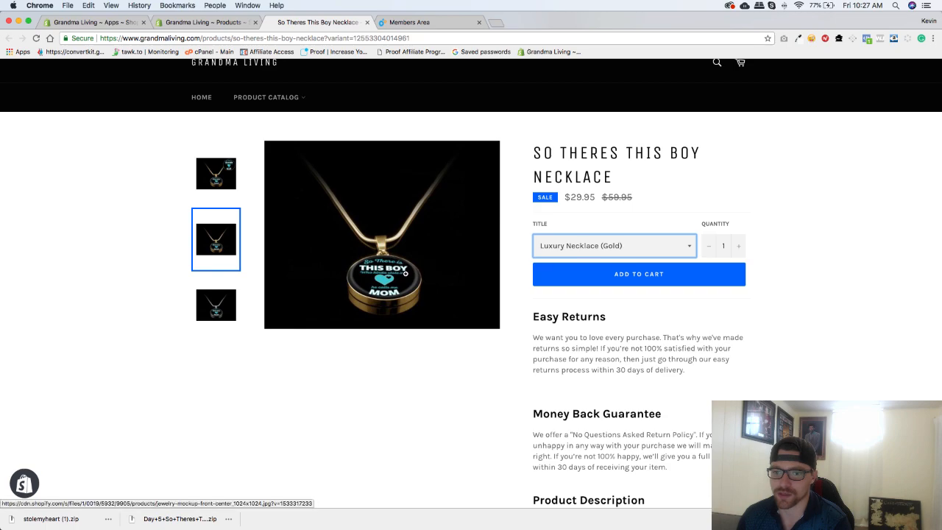
scroll(down, 3)
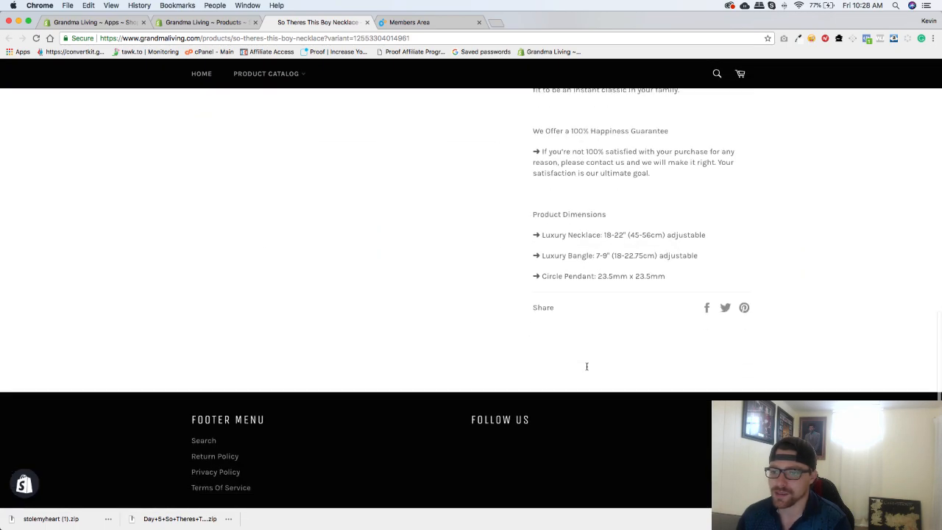
scroll(up, 3)
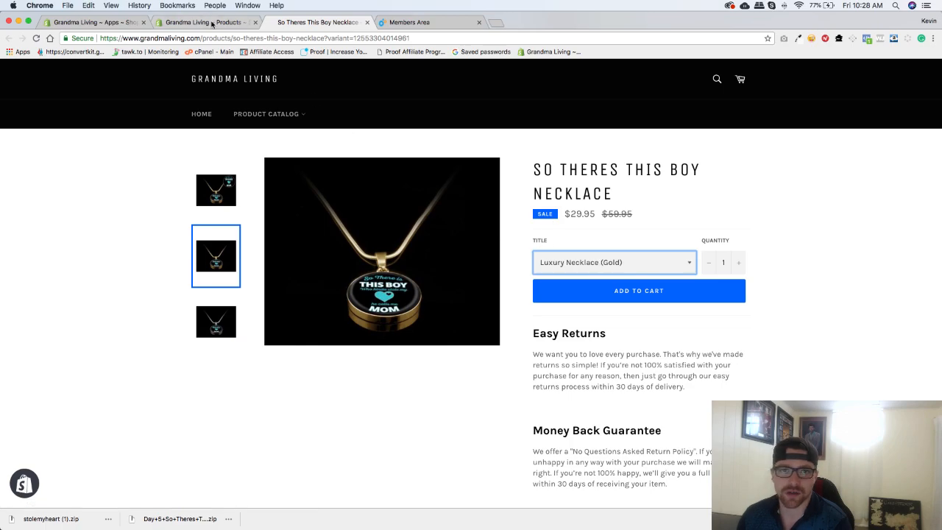
- Rename the product option from Title to Style in Edit options and save
click(204, 22)
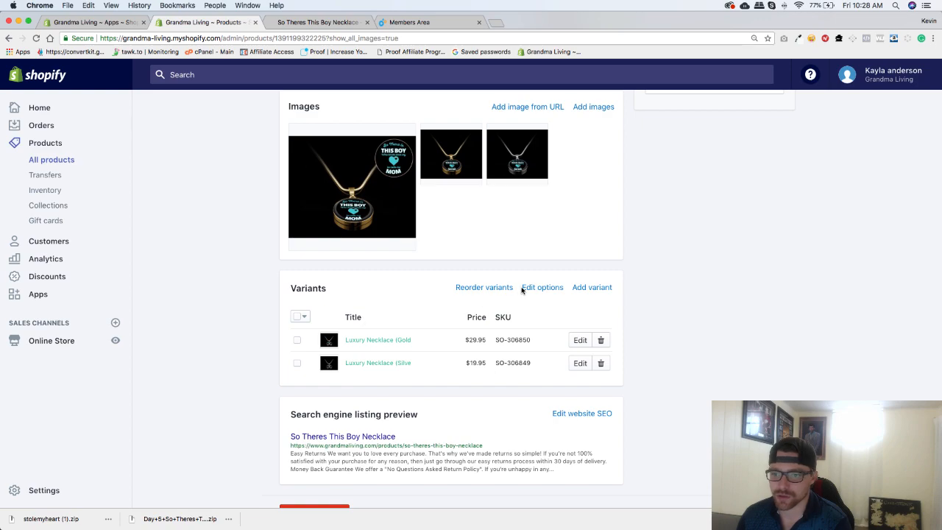
click(541, 287)
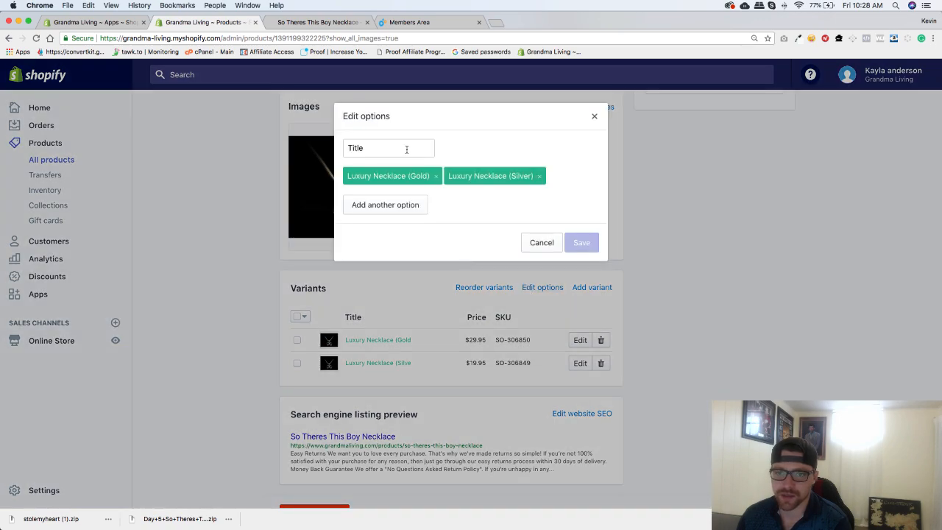
click(389, 147)
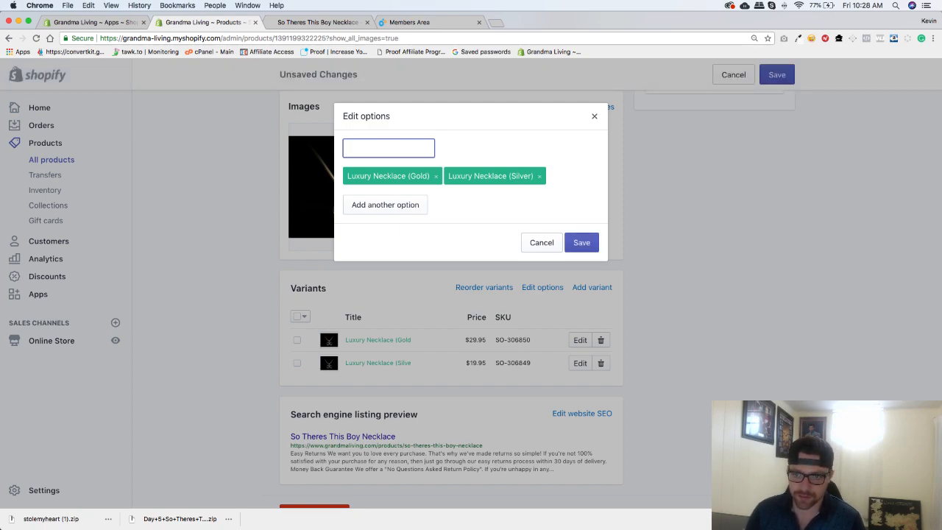
text(s)
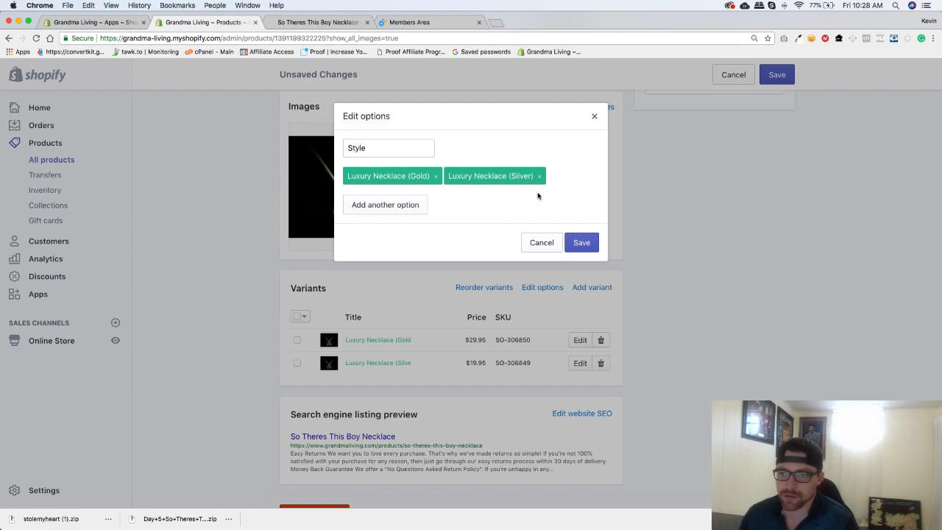
click(582, 242)
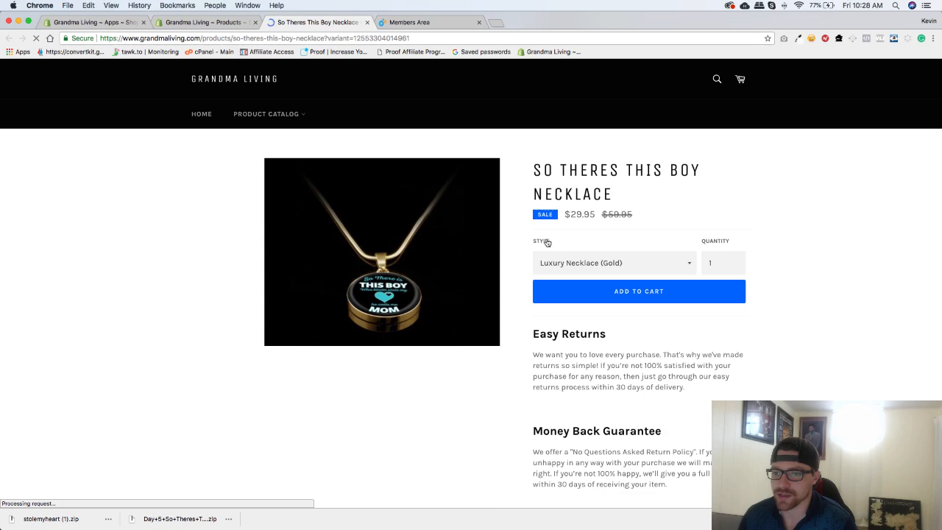
- Switch the storefront Style dropdown to Silver at $19.95, then back to Gold at $29.95
click(615, 262)
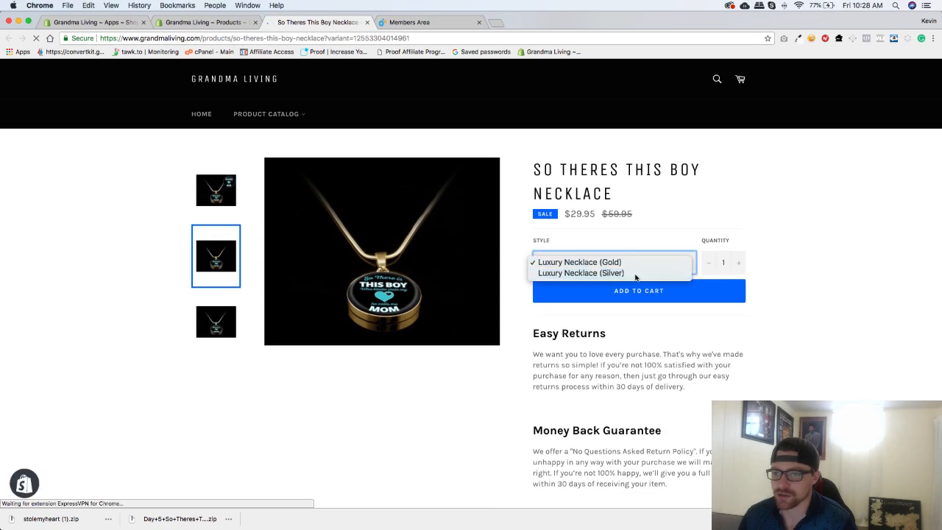
click(580, 273)
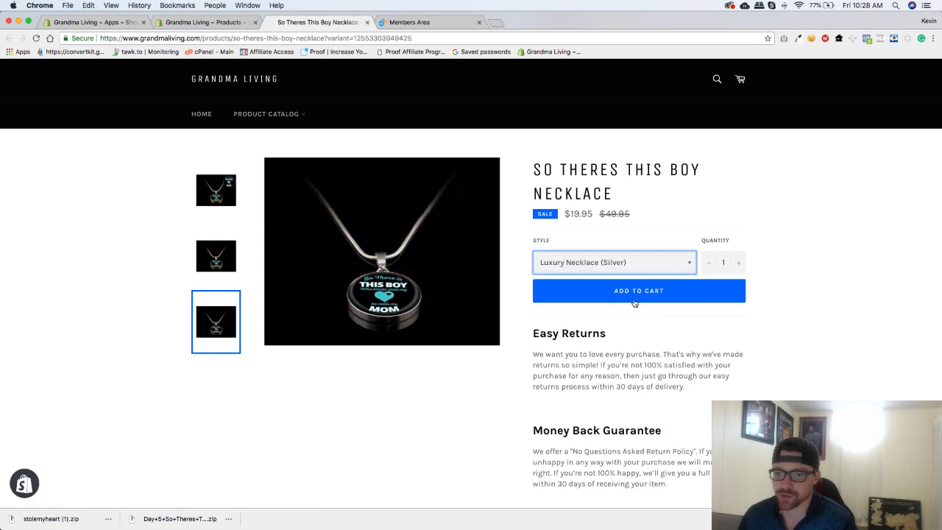
click(215, 256)
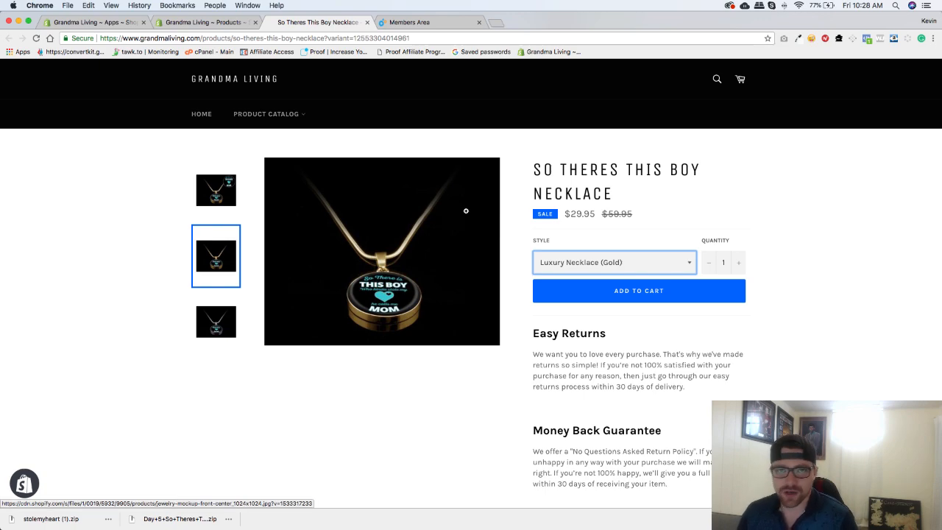